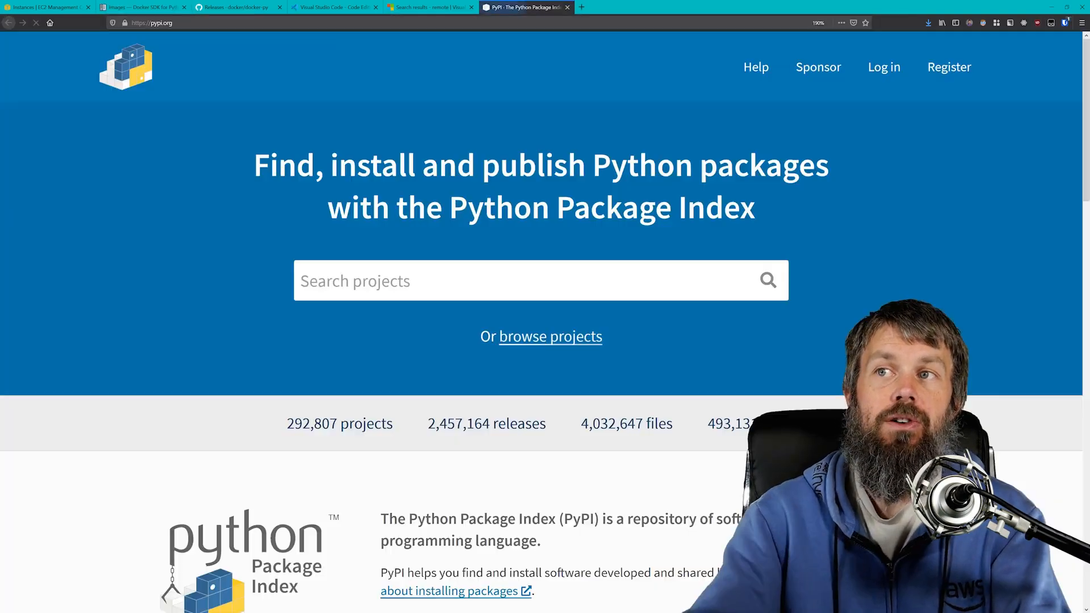
- Search PyPI for 'docker', then switch to the EC2 Management Console tab
{"action": "type", "text": "docker"}
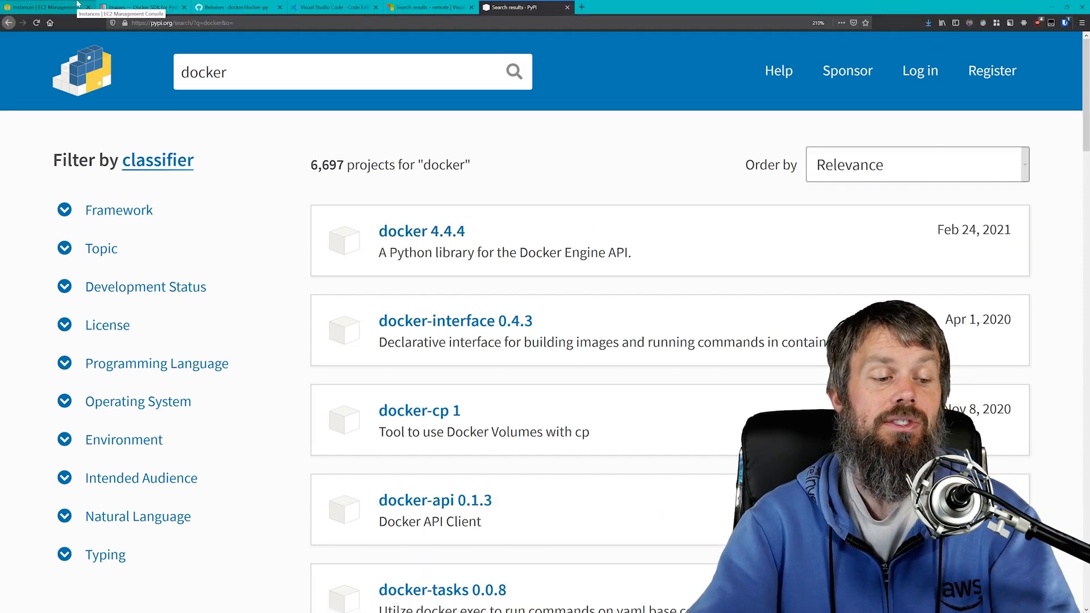
{"action": "left_click", "coordinate": [46, 7]}
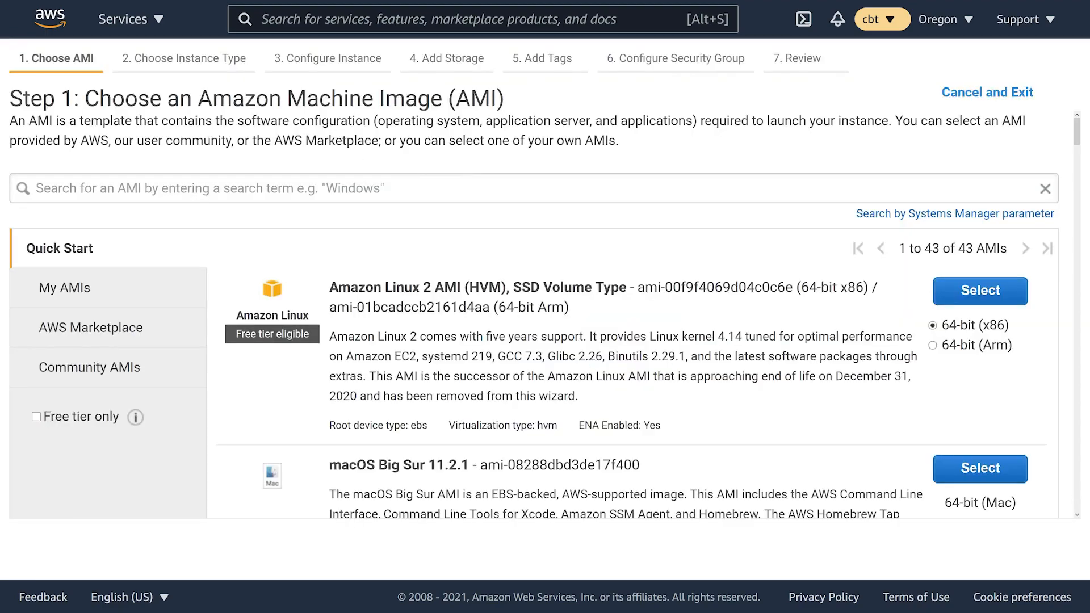
- Select Ubuntu Server 20.04 LTS (HVM), SSD Volume Type as the machine image
{"action": "scroll", "scroll_direction": "down", "scroll_amount": 3}
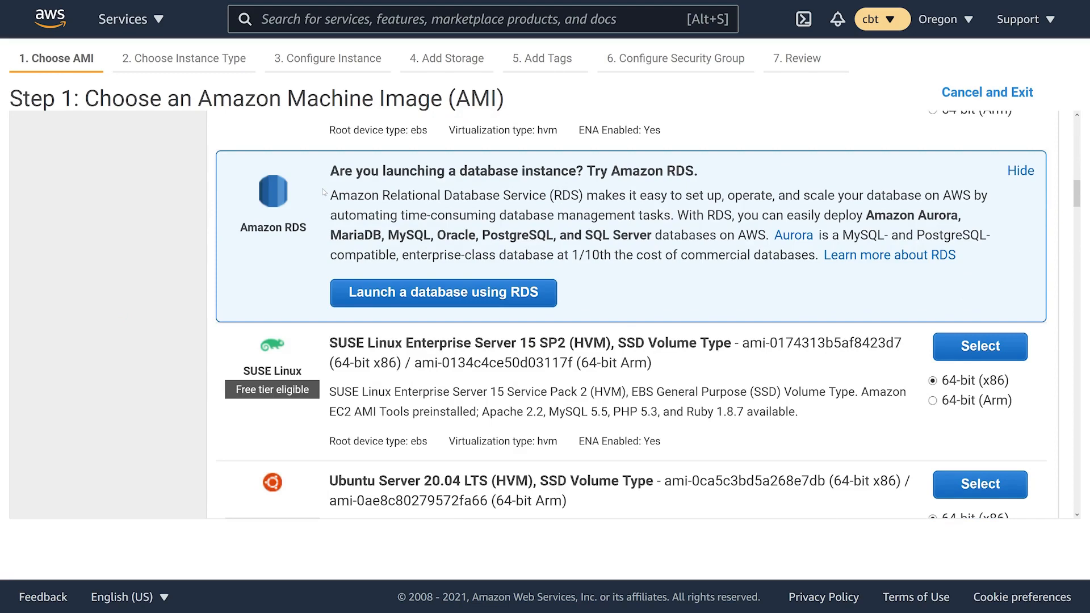
{"action": "scroll", "scroll_direction": "down", "scroll_amount": 3}
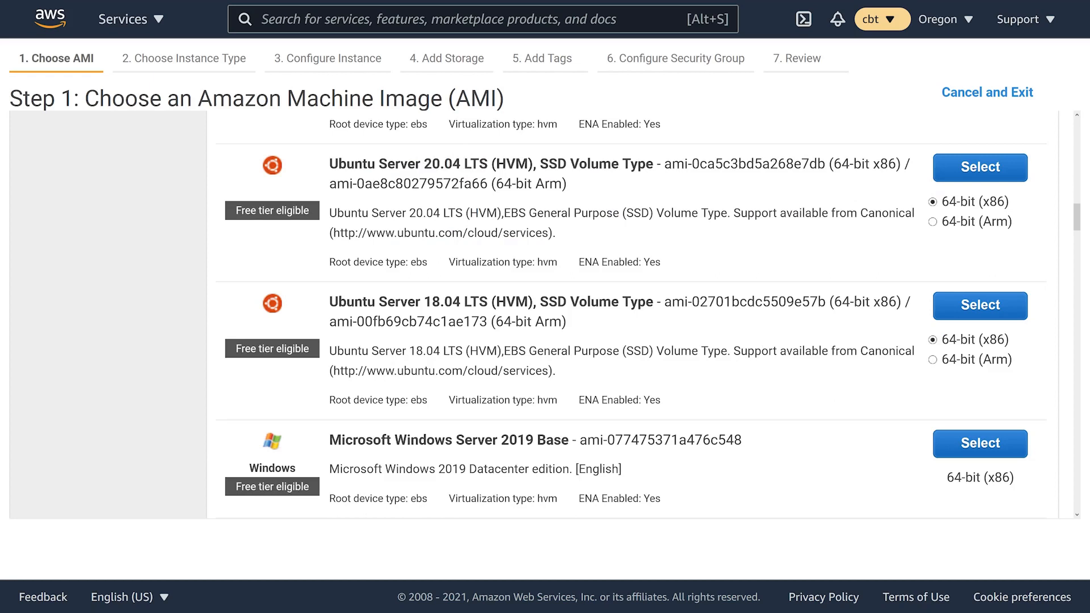
{"action": "scroll", "scroll_direction": "up", "scroll_amount": 3}
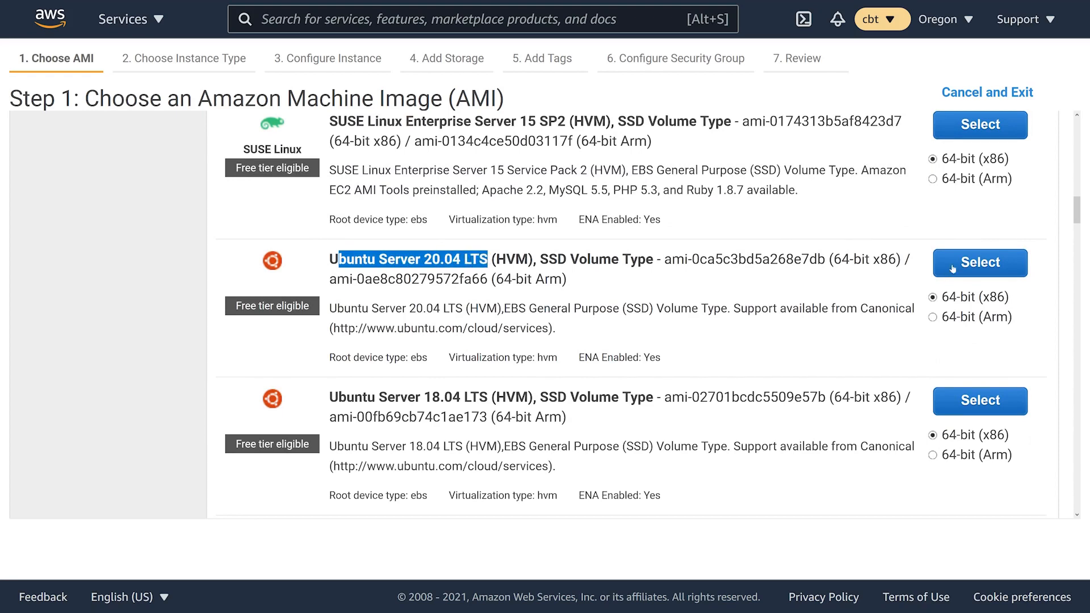
{"action": "left_click", "coordinate": [979, 263]}
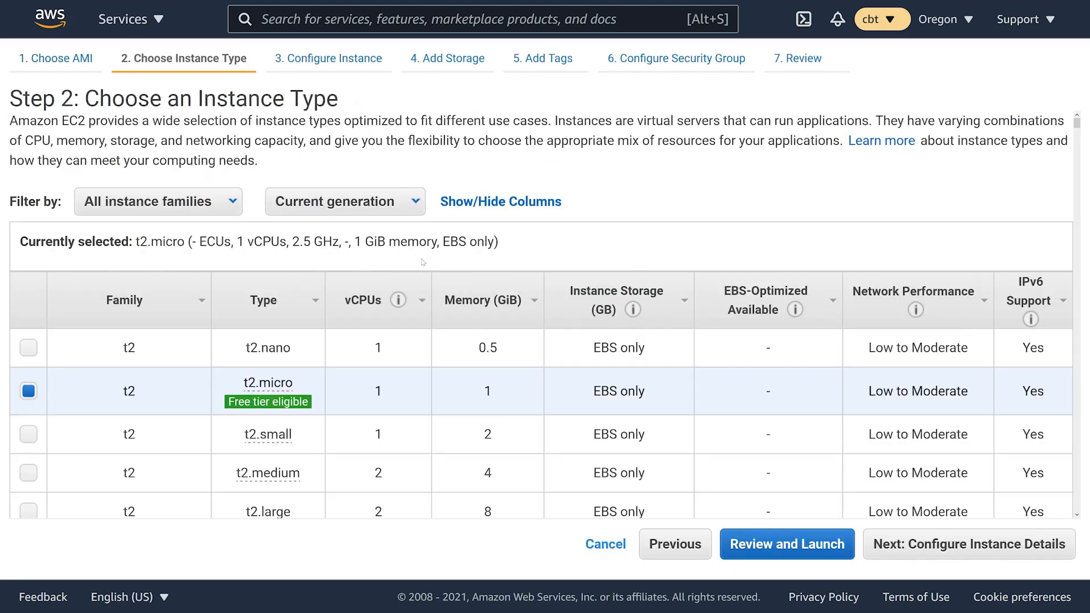
- Choose t3.small as the instance type and continue to Configure Instance Details
{"action": "scroll", "scroll_direction": "down", "scroll_amount": 3}
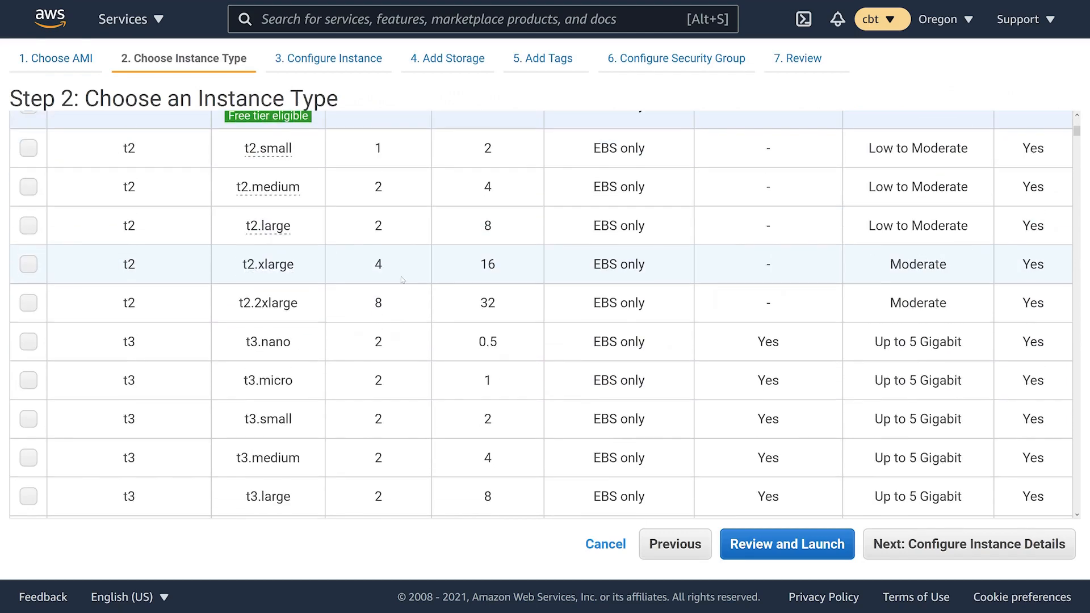
{"action": "scroll", "scroll_direction": "down", "scroll_amount": 3}
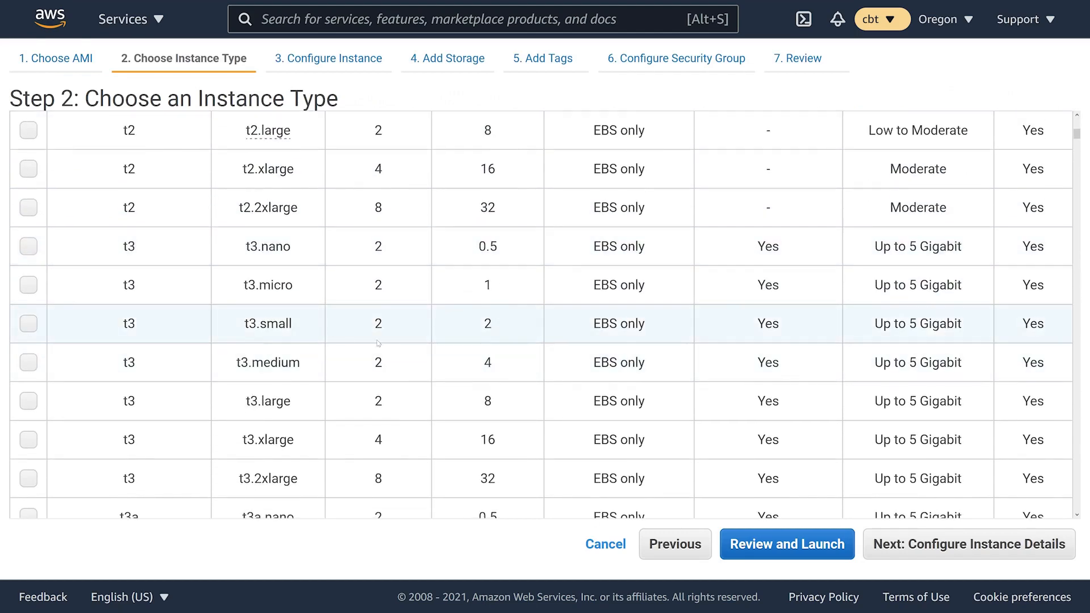
{"action": "mouse_move", "coordinate": [411, 361]}
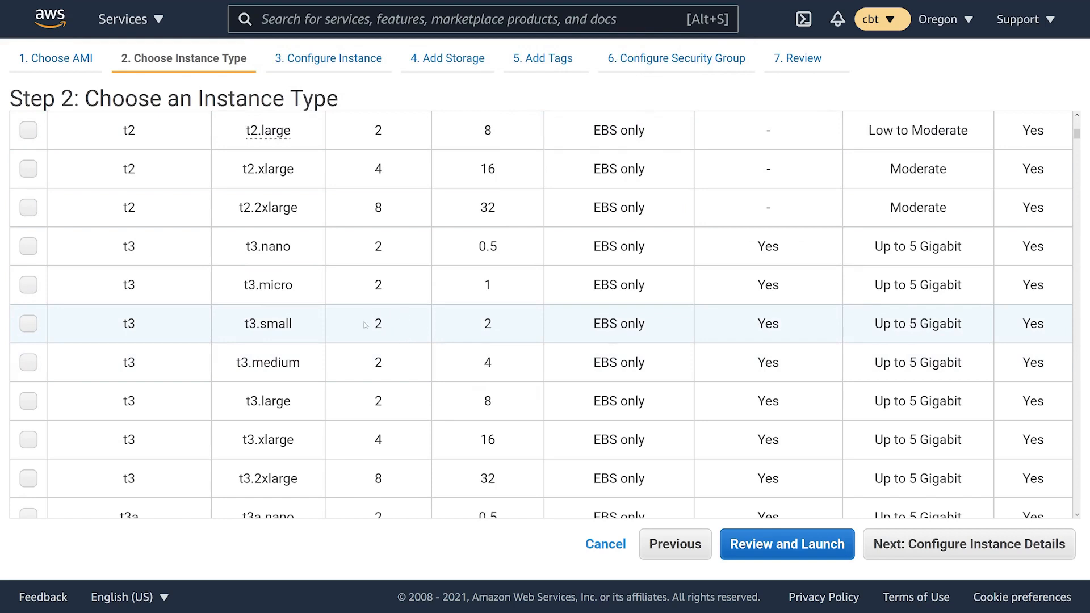
{"action": "left_click", "coordinate": [27, 324]}
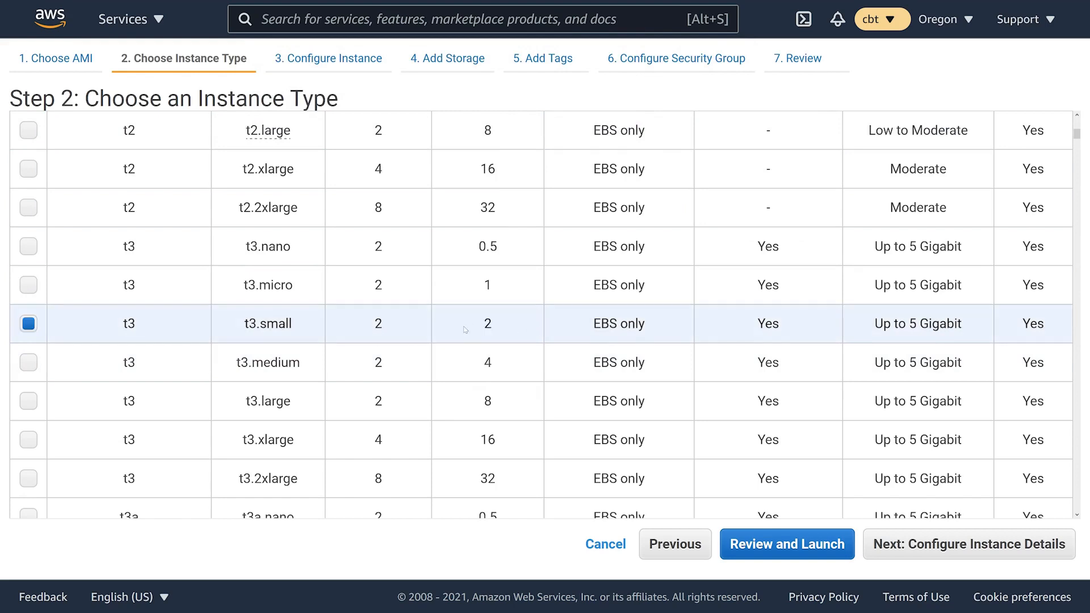
{"action": "mouse_move", "coordinate": [424, 330]}
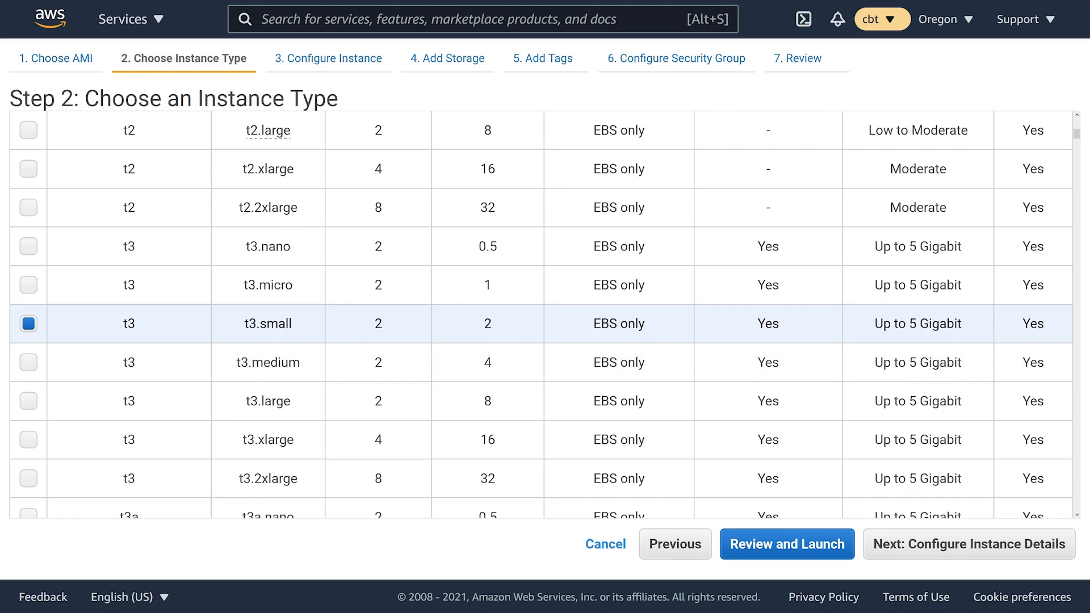
{"action": "mouse_move", "coordinate": [255, 339]}
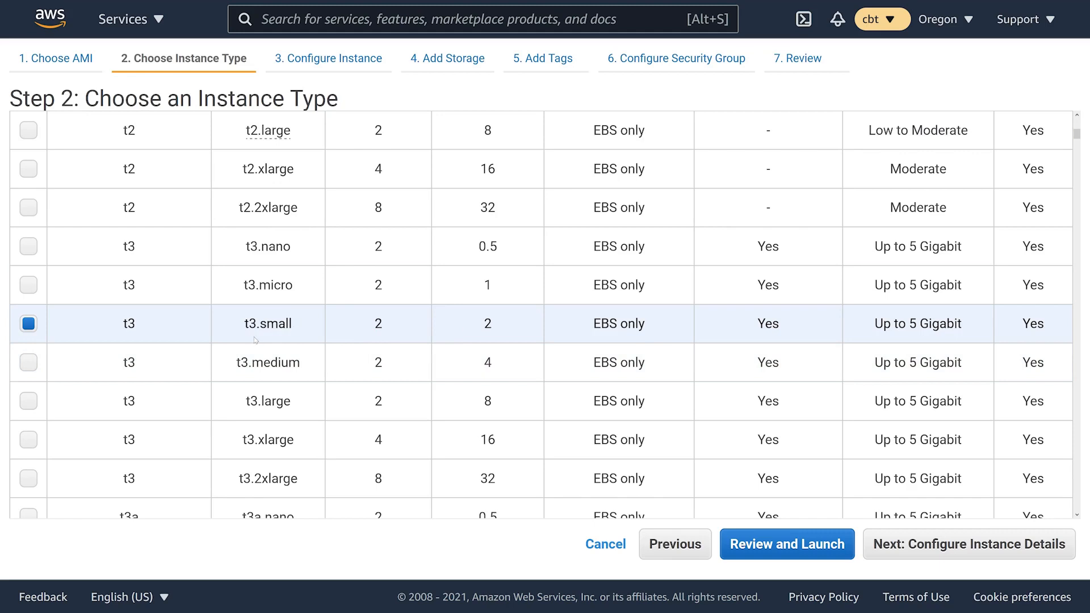
{"action": "mouse_move", "coordinate": [258, 340]}
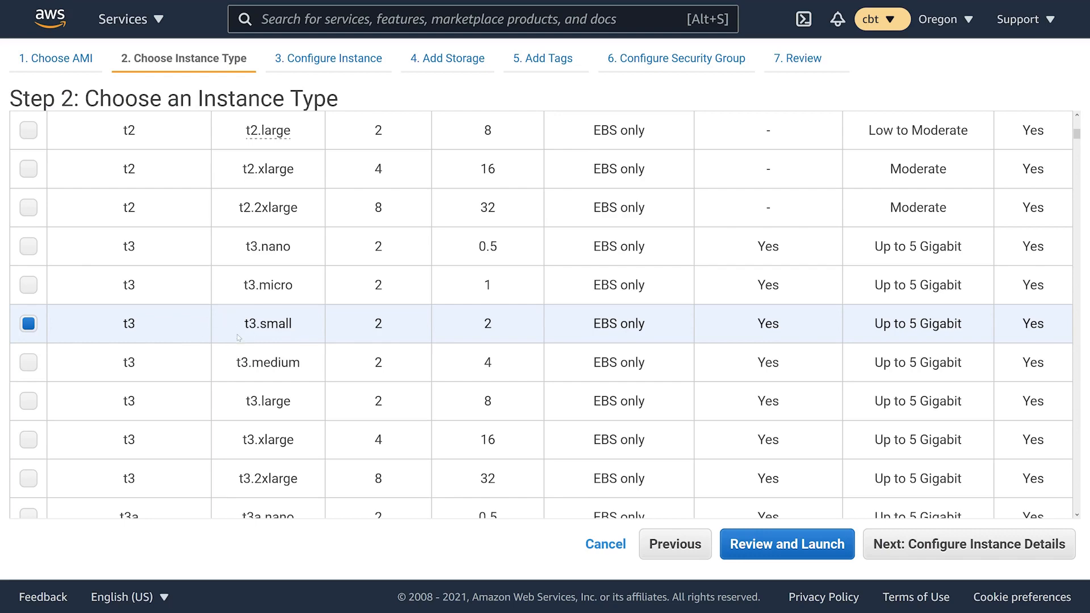
{"action": "scroll", "scroll_direction": "down", "scroll_amount": 3}
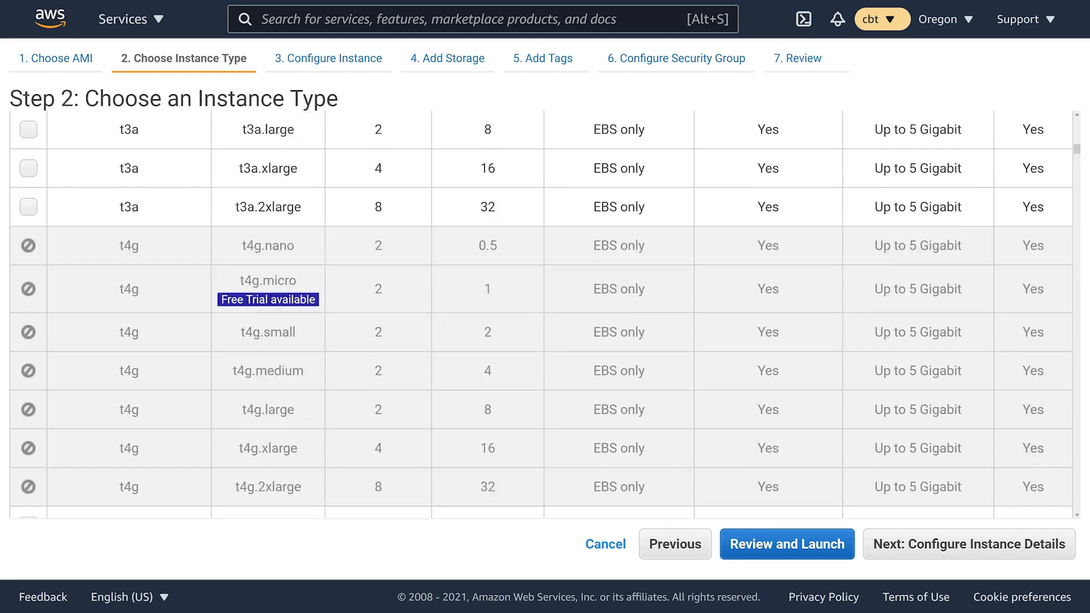
{"action": "scroll", "scroll_direction": "down", "scroll_amount": 3}
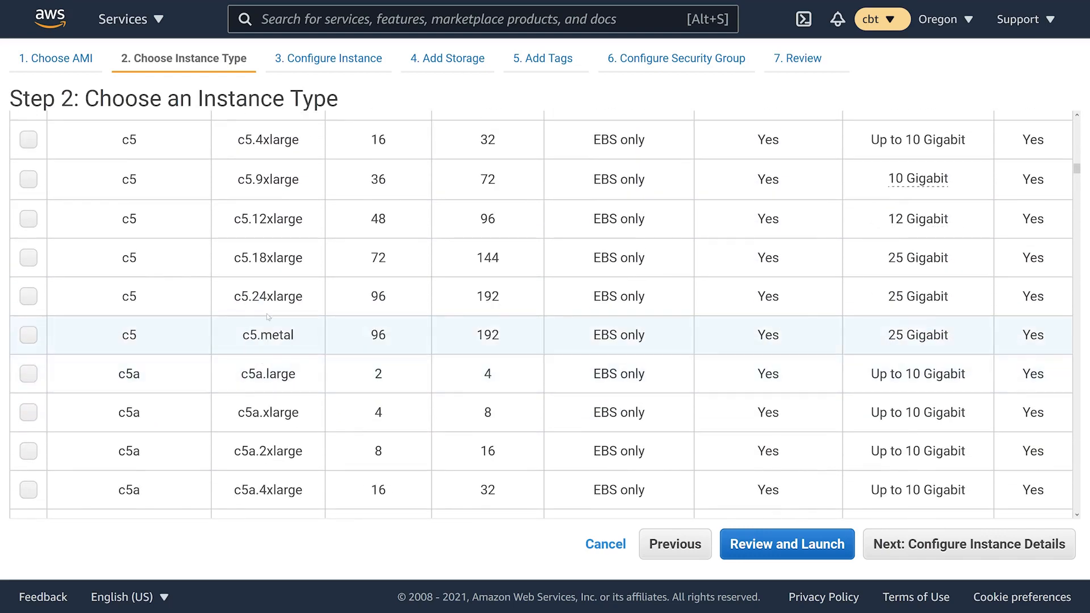
{"action": "scroll", "scroll_direction": "down", "scroll_amount": 3}
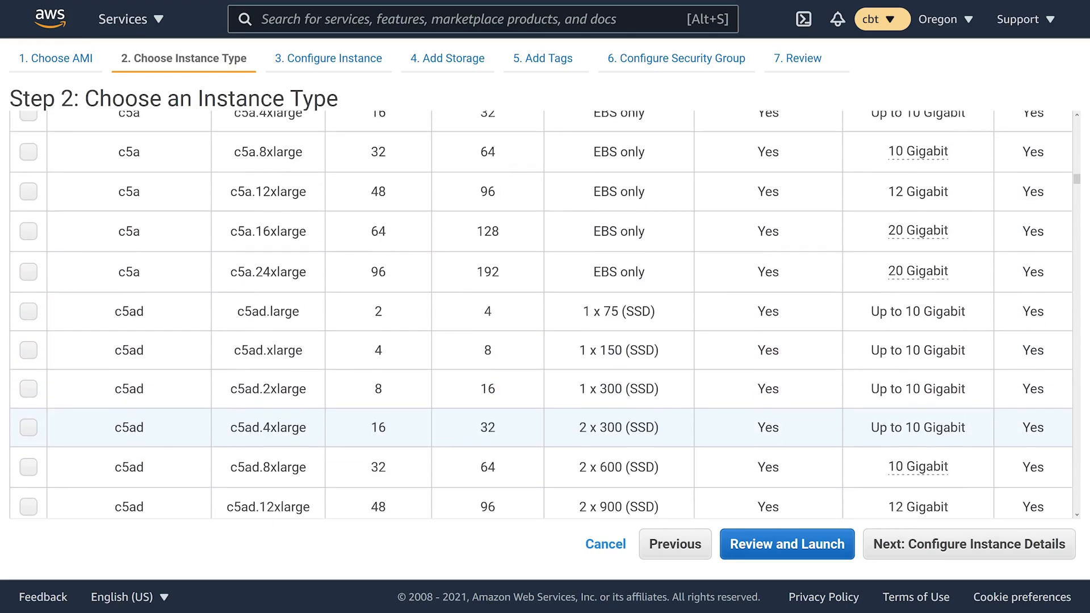
{"action": "scroll", "scroll_direction": "down", "scroll_amount": 3}
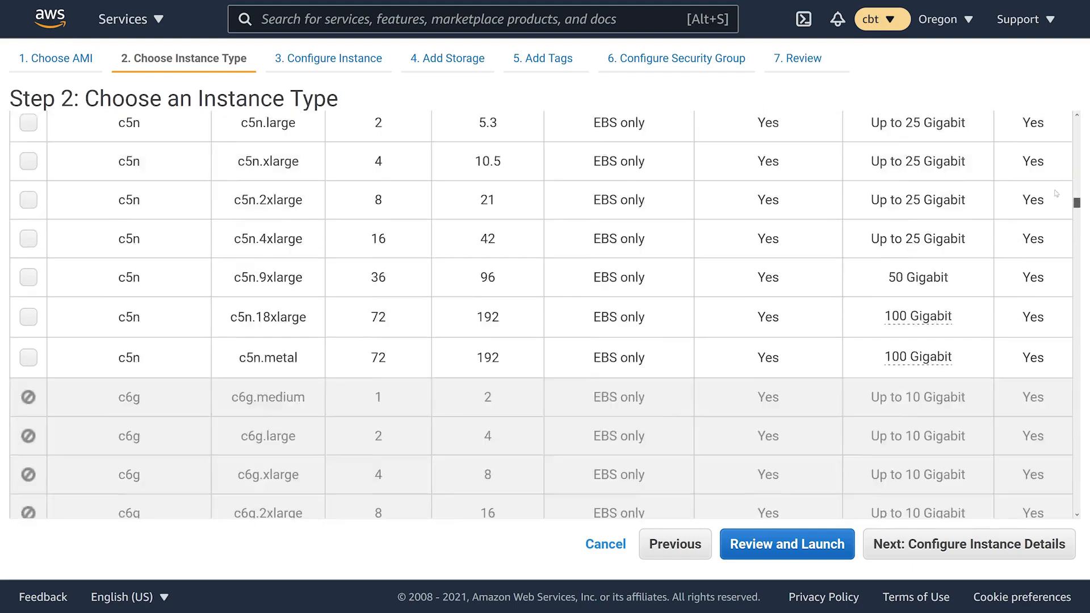
{"action": "left_click", "coordinate": [28, 360]}
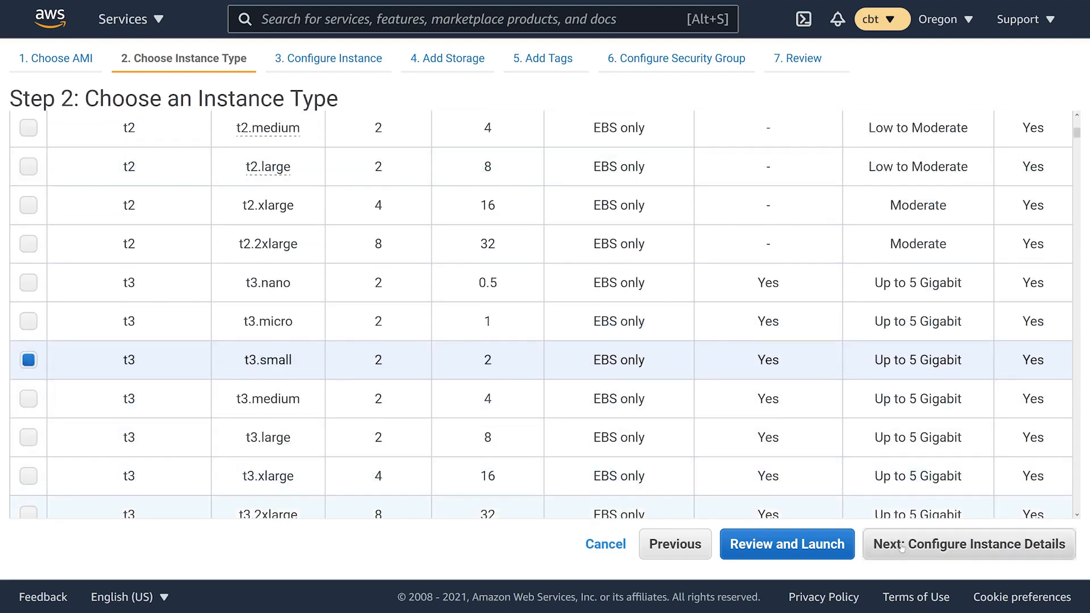
{"action": "left_click", "coordinate": [967, 543]}
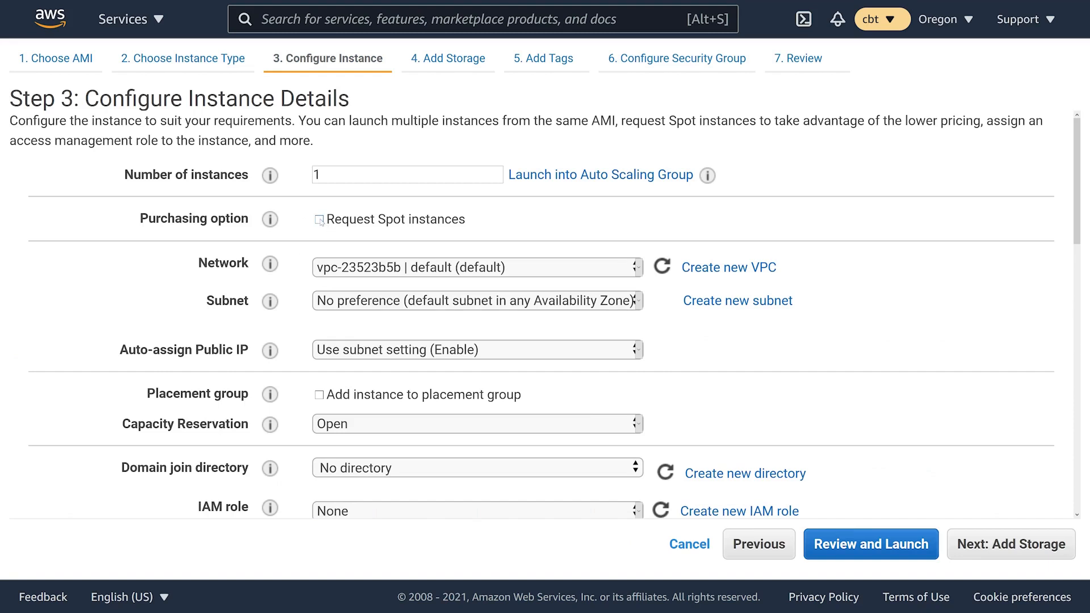
- Request Spot instances for the launch and continue to Add Storage
{"action": "left_click", "coordinate": [318, 220]}
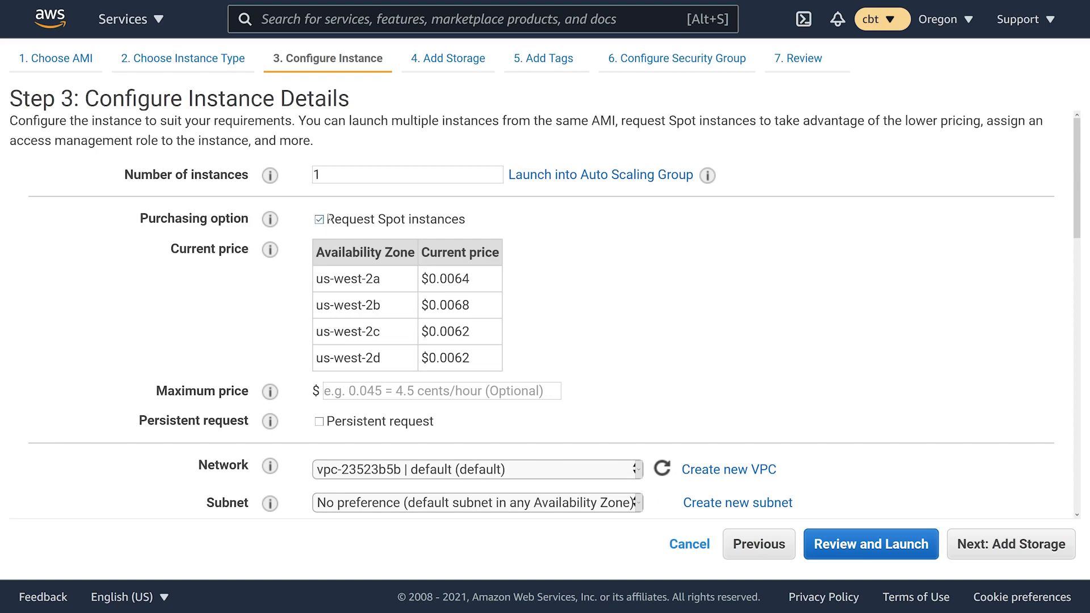
{"action": "mouse_move", "coordinate": [328, 216]}
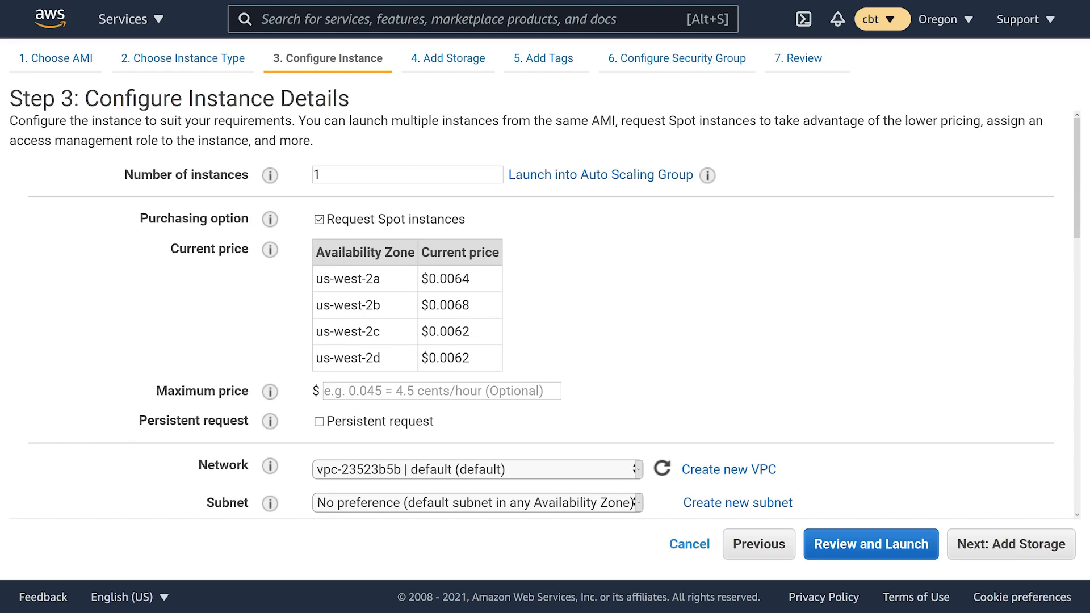
{"action": "mouse_move", "coordinate": [292, 319]}
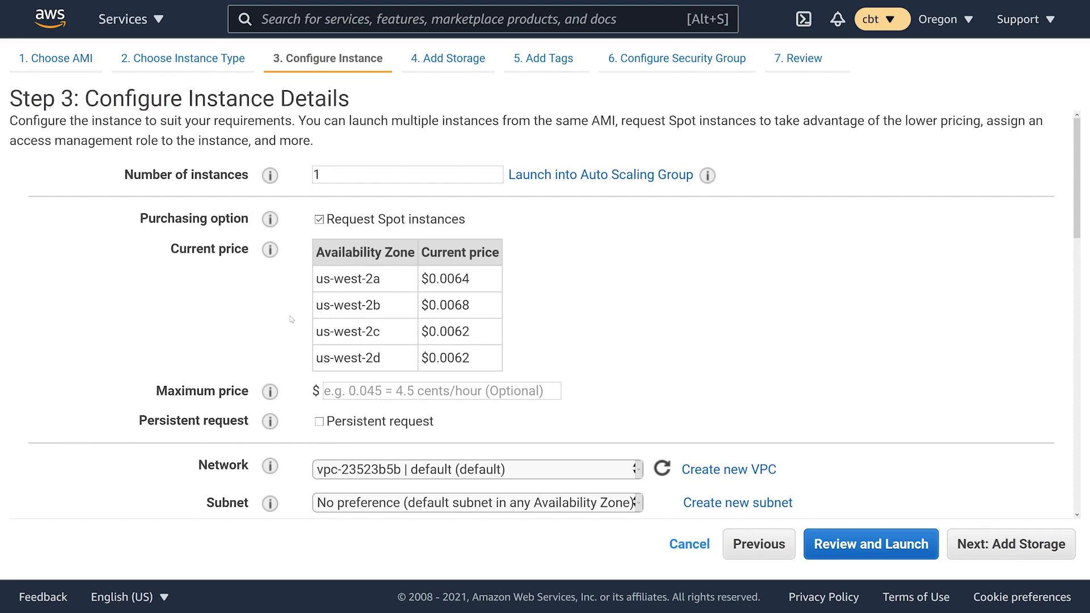
{"action": "scroll", "scroll_direction": "down", "scroll_amount": 3}
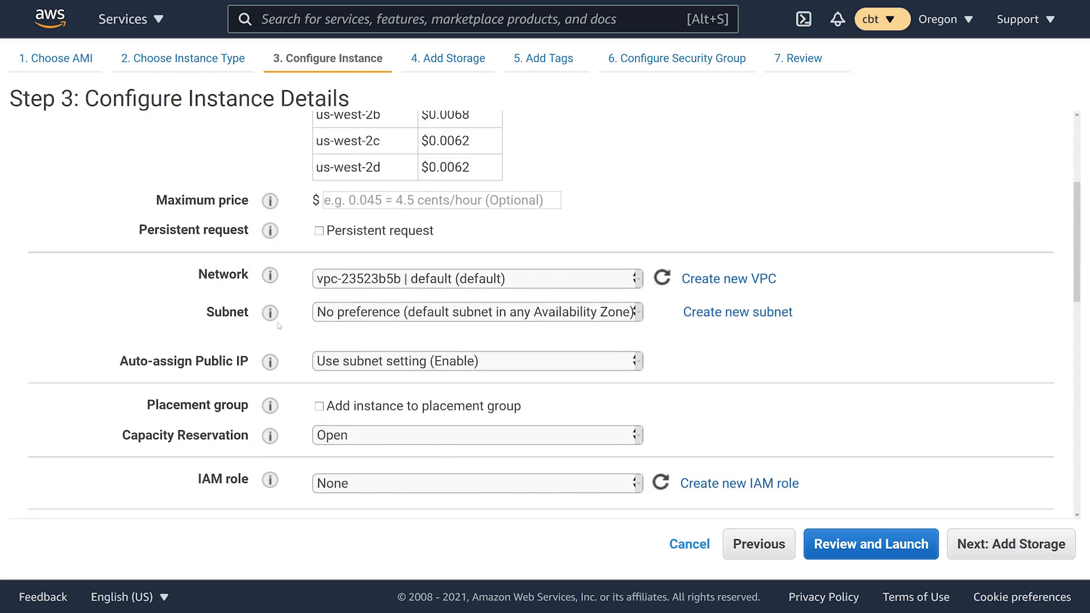
{"action": "mouse_move", "coordinate": [270, 231]}
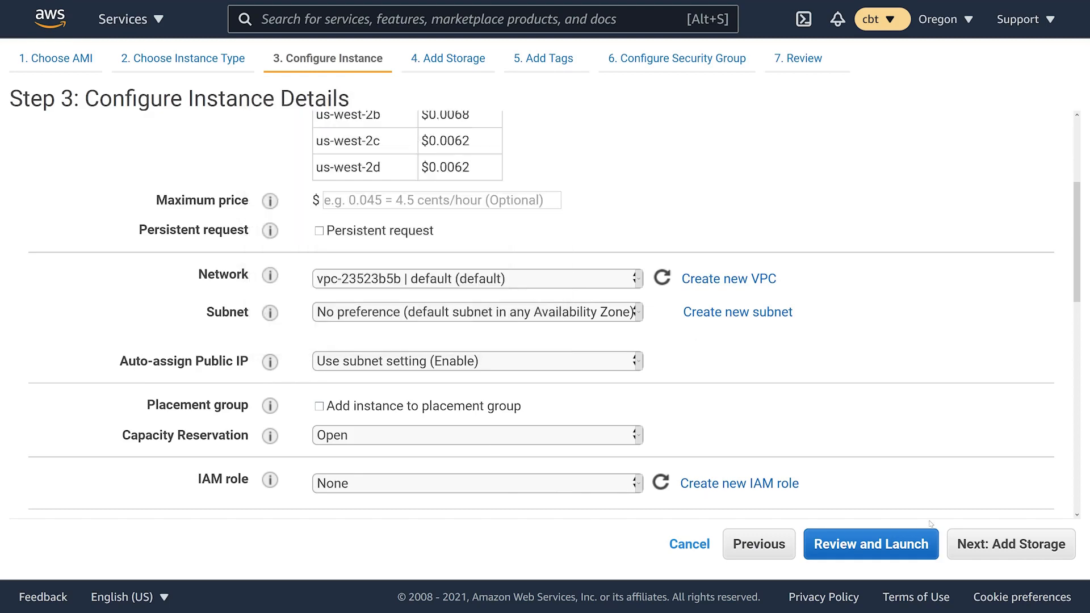
{"action": "left_click", "coordinate": [1010, 544]}
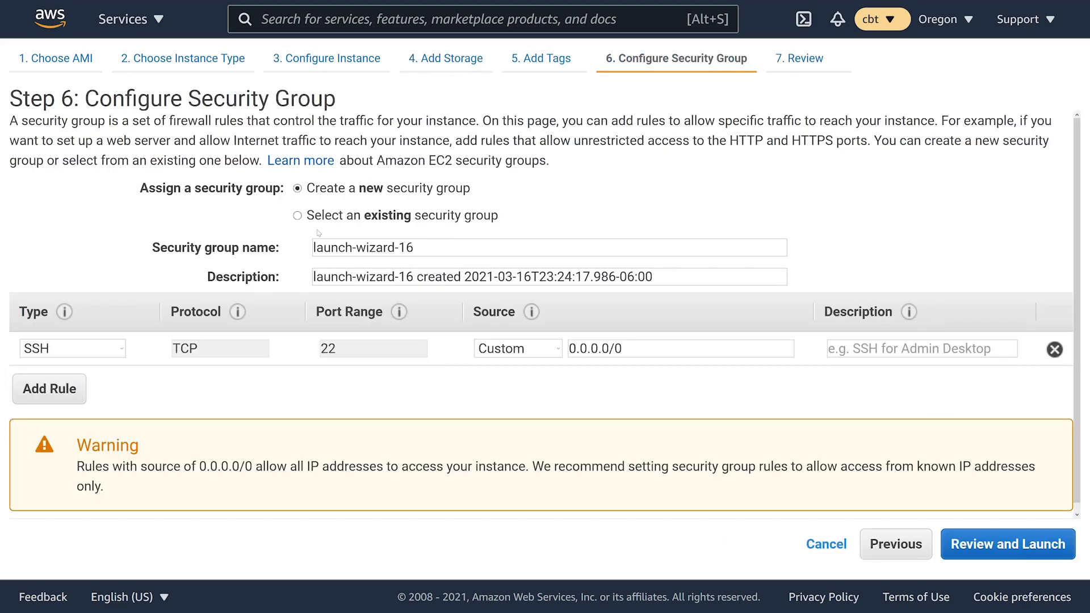
- Use the existing default security group, check its SSH 0.0.0.0/0 rule, and go to Review and Launch
{"action": "left_click", "coordinate": [298, 214]}
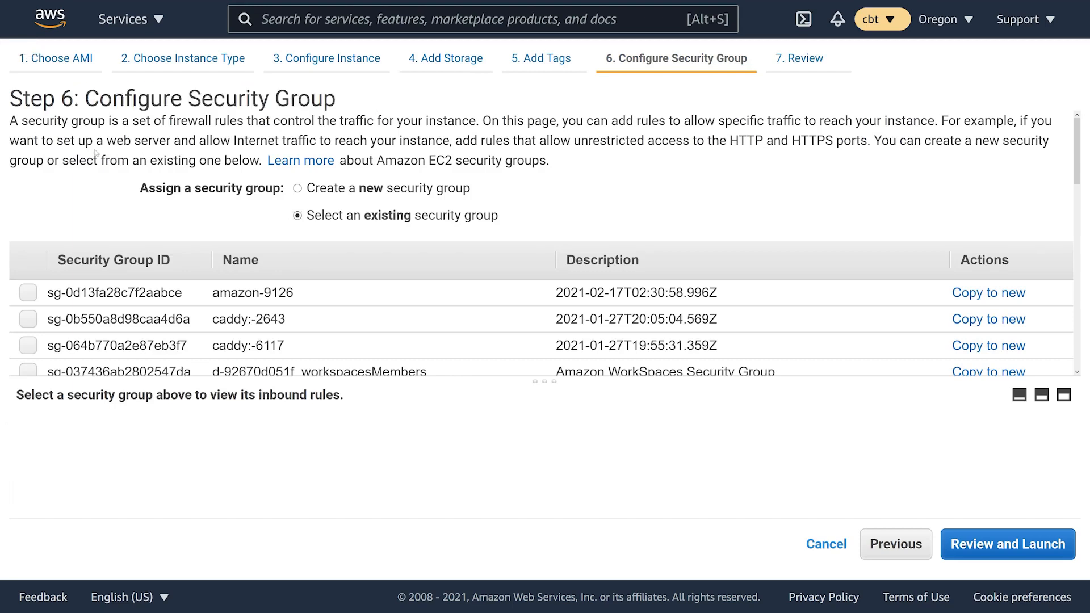
{"action": "scroll", "scroll_direction": "down", "scroll_amount": 3}
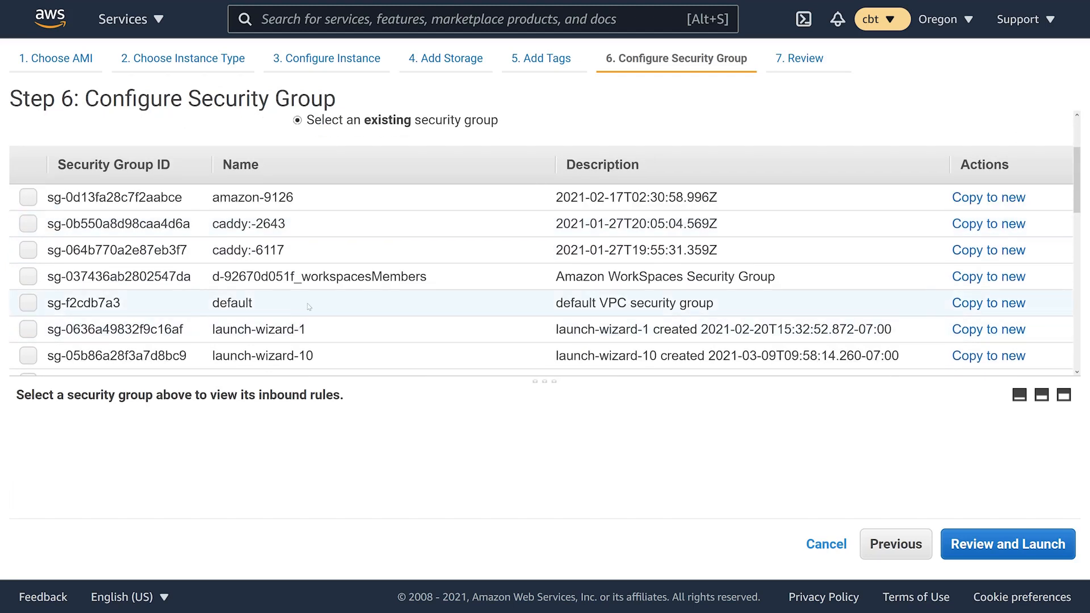
{"action": "left_click", "coordinate": [27, 303]}
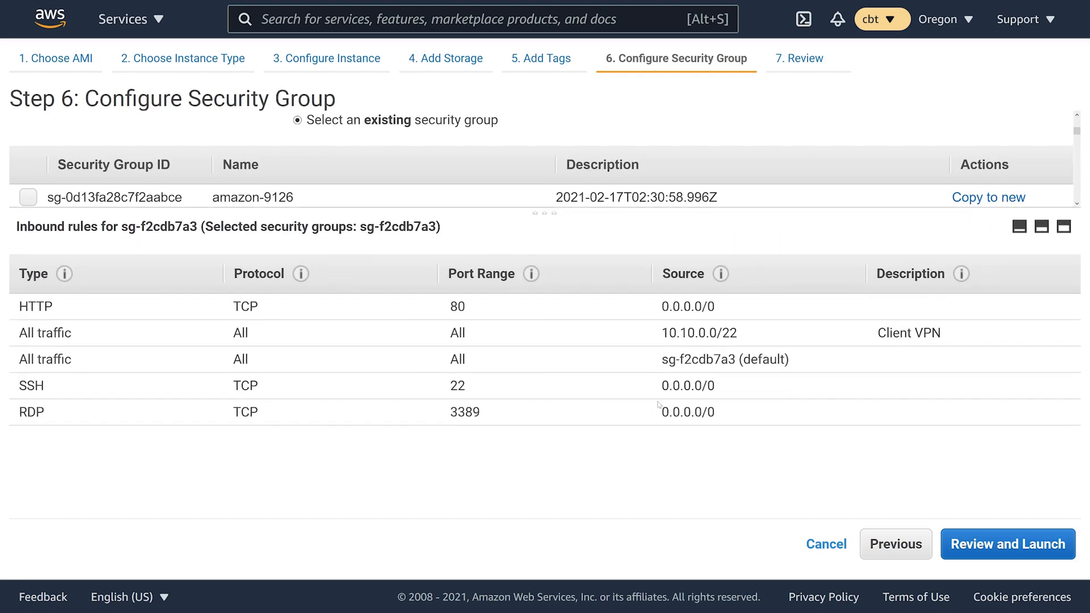
{"action": "double_click", "coordinate": [687, 387]}
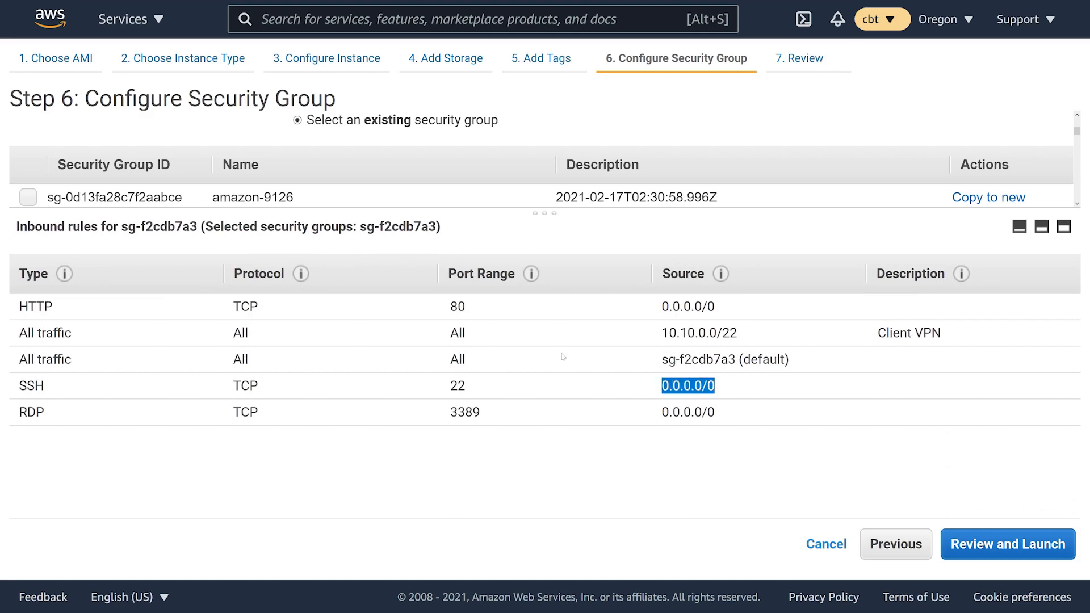
{"action": "mouse_move", "coordinate": [400, 378]}
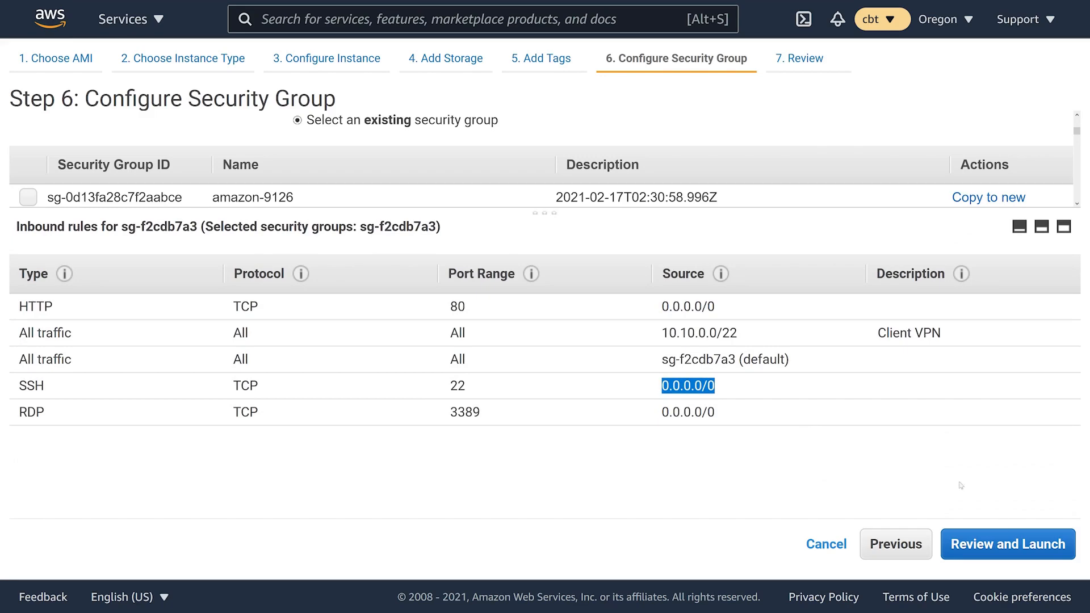
{"action": "left_click", "coordinate": [1007, 544]}
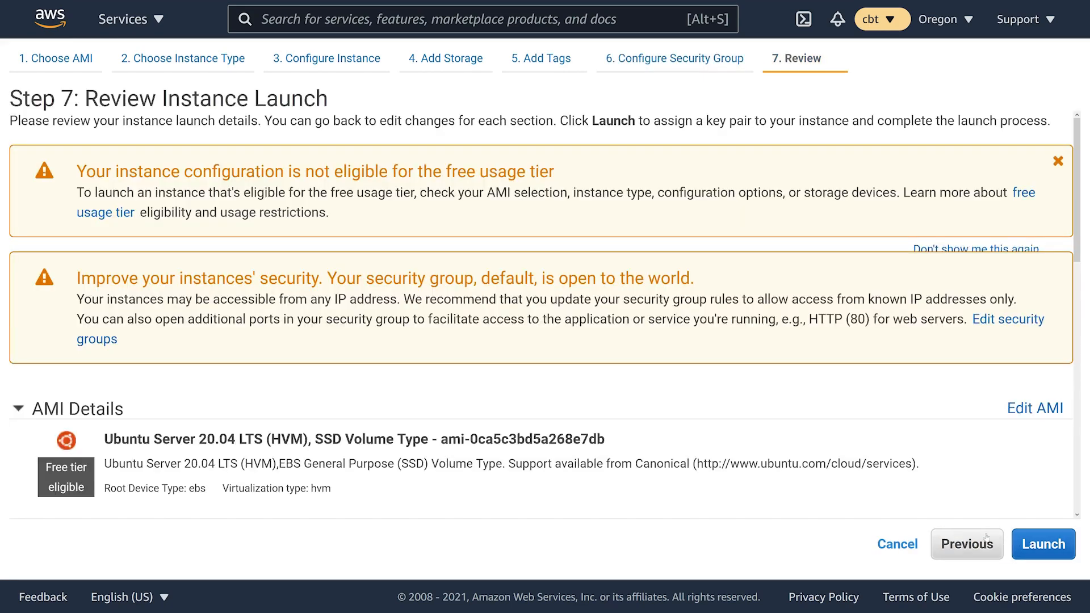
- Launch the instance with the existing Trevor key pair after acknowledging the private key file
{"action": "left_click", "coordinate": [1043, 544]}
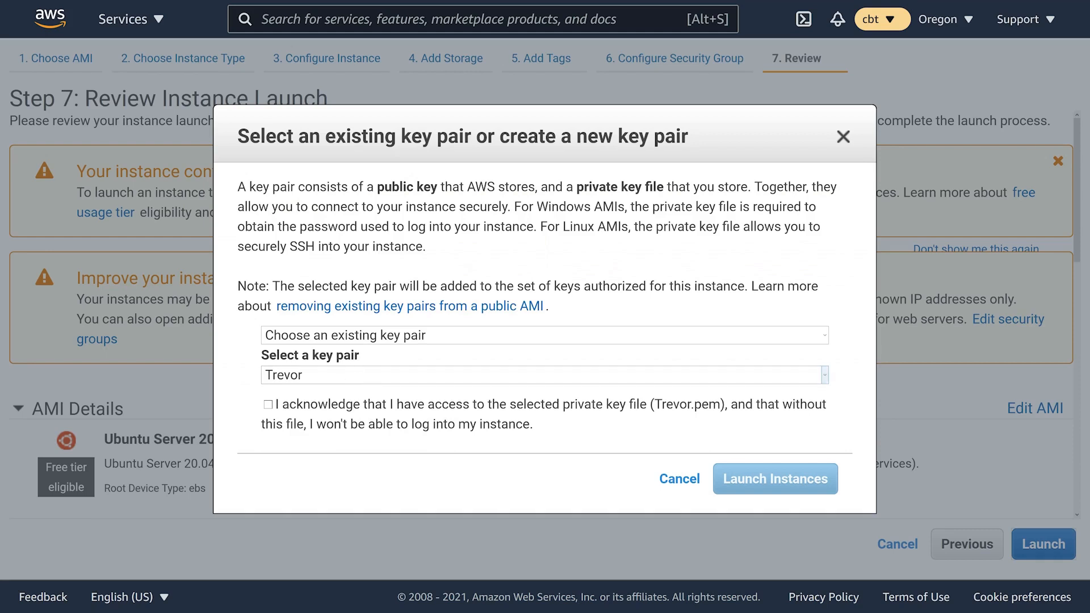
{"action": "left_click", "coordinate": [268, 404]}
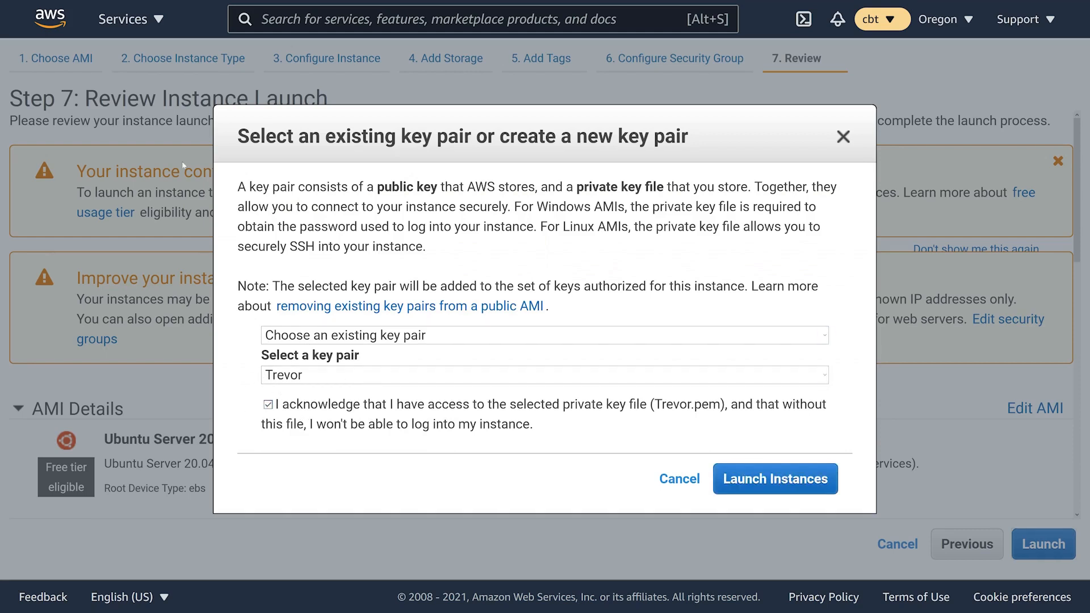
{"action": "mouse_move", "coordinate": [305, 276]}
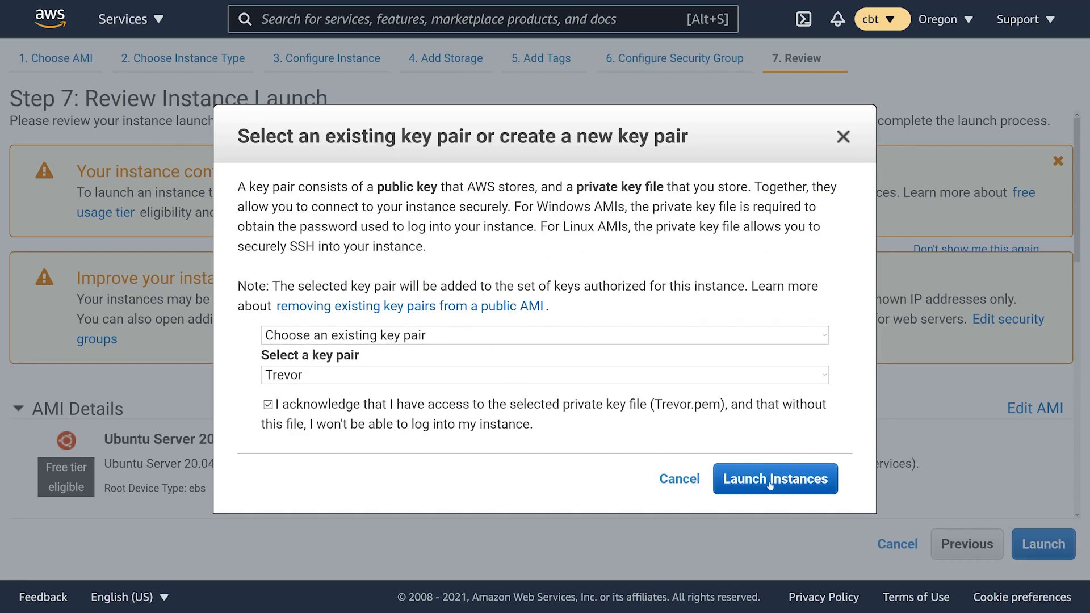
{"action": "left_click", "coordinate": [774, 478]}
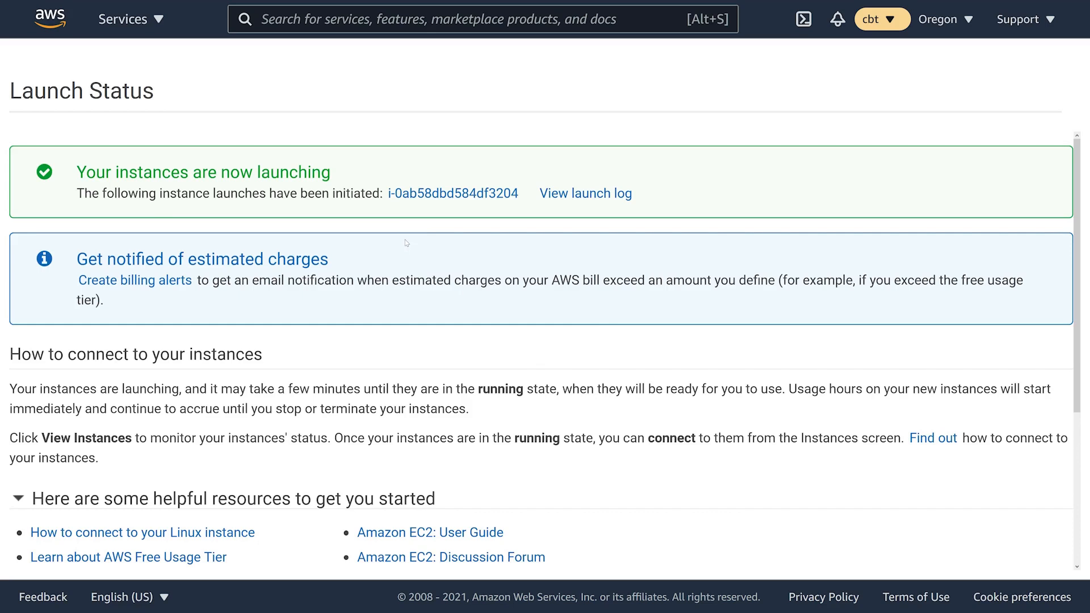
{"action": "mouse_move", "coordinate": [416, 205]}
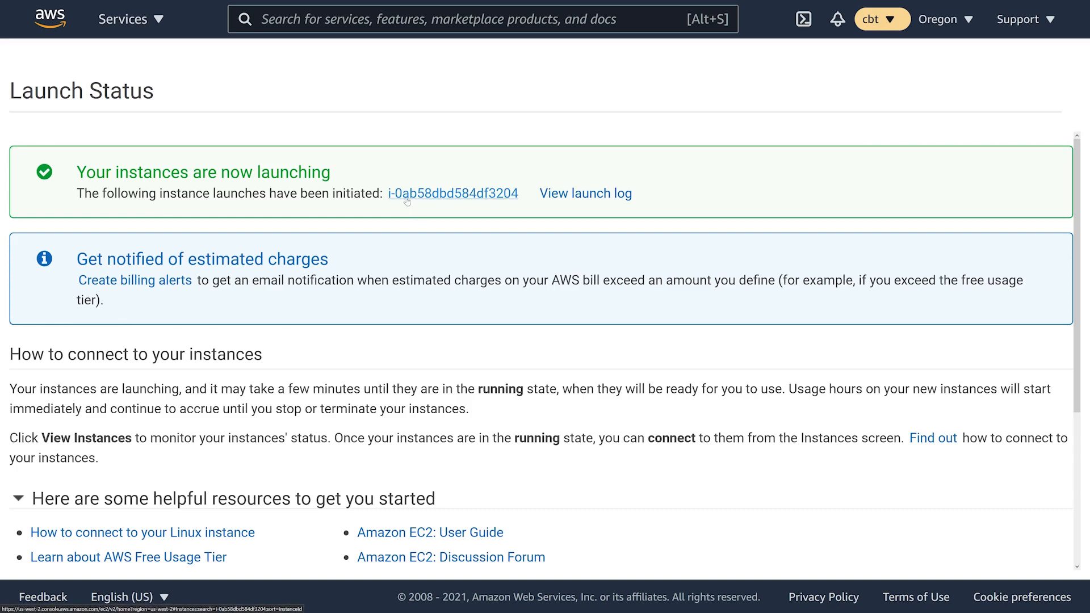
- Copy the new instance's public IPv4 address and switch to Visual Studio Code
{"action": "left_click", "coordinate": [453, 193]}
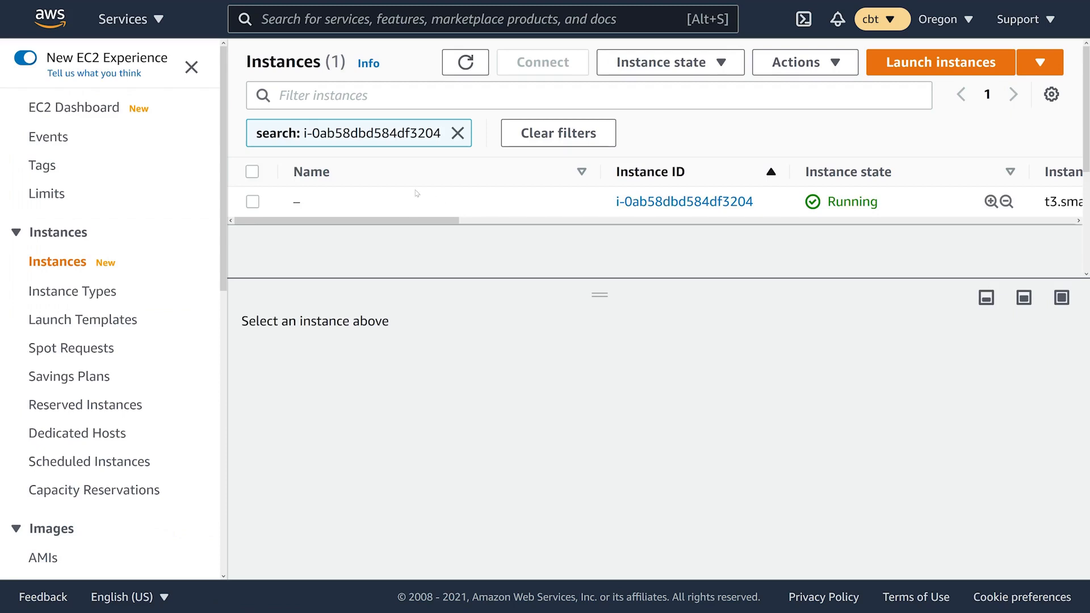
{"action": "left_click", "coordinate": [252, 202]}
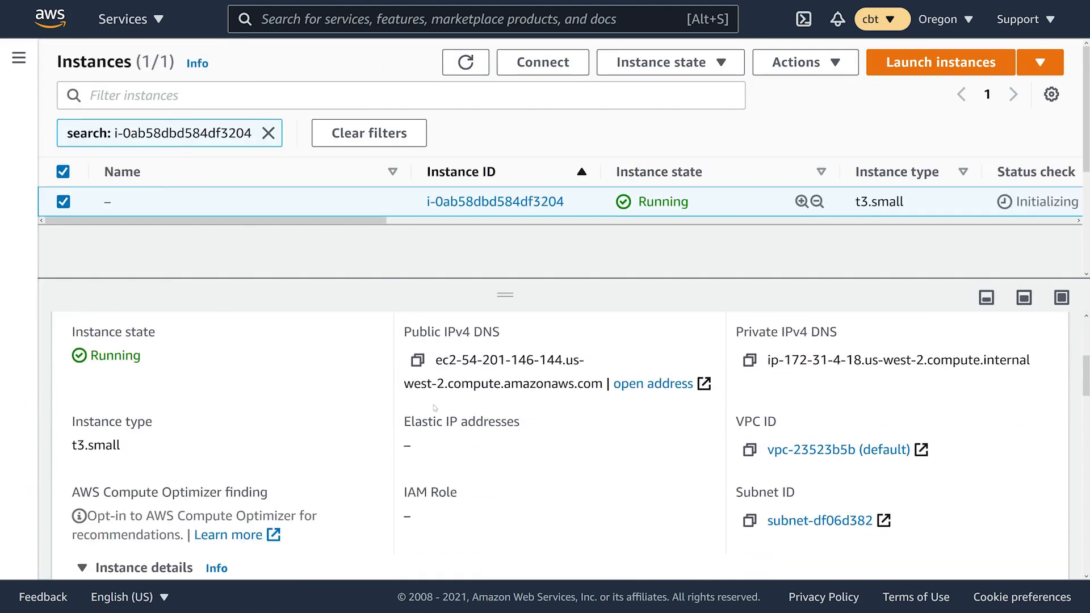
{"action": "left_click", "coordinate": [417, 388]}
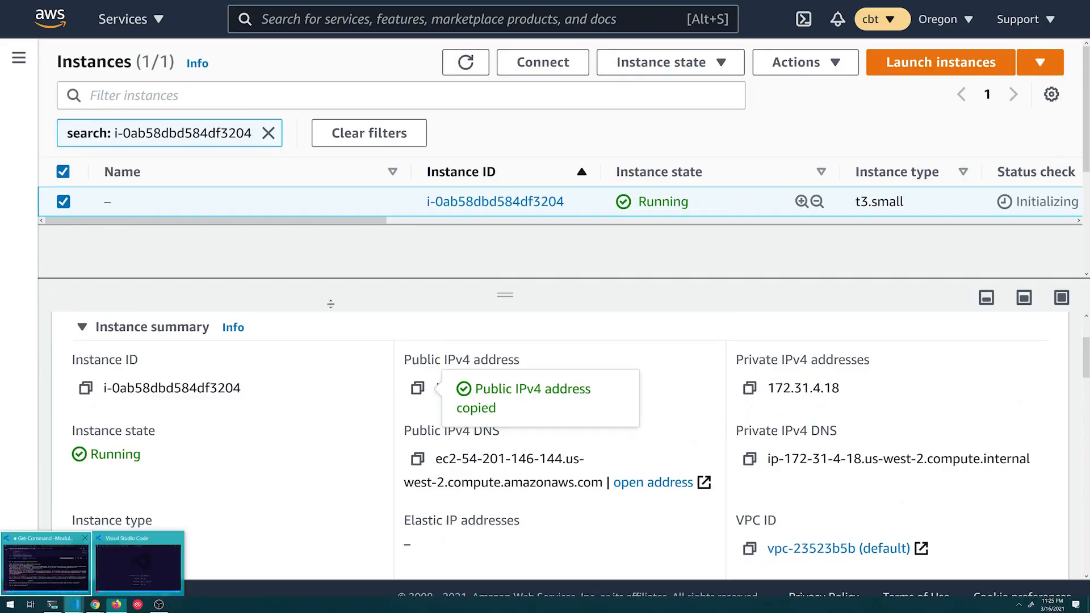
{"action": "left_click", "coordinate": [137, 562]}
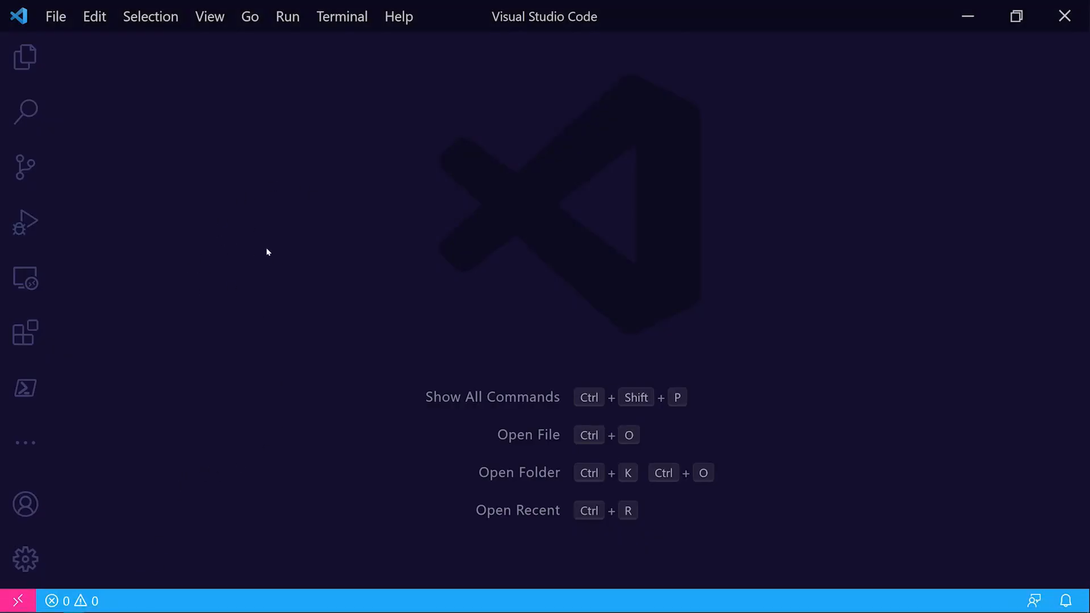
{"action": "mouse_move", "coordinate": [404, 75]}
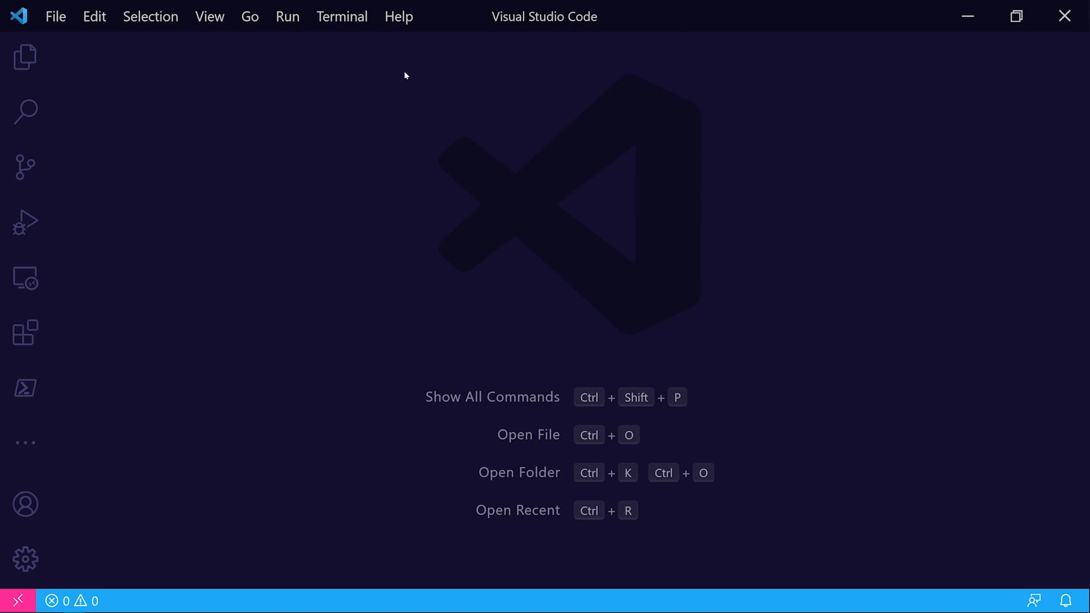
{"action": "mouse_move", "coordinate": [345, 135]}
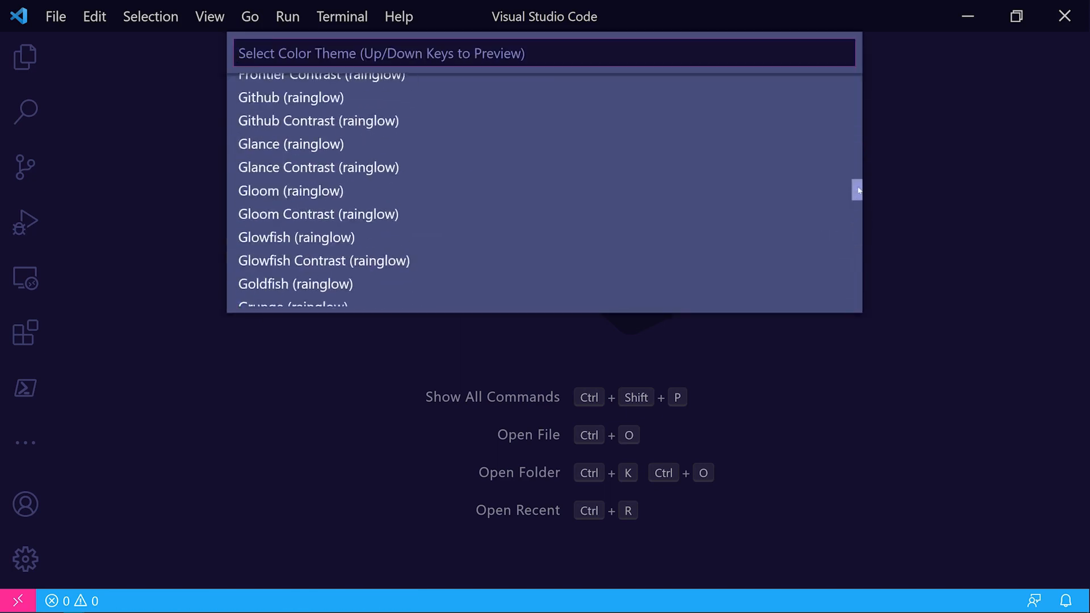
{"action": "scroll", "scroll_direction": "down", "scroll_amount": 3}
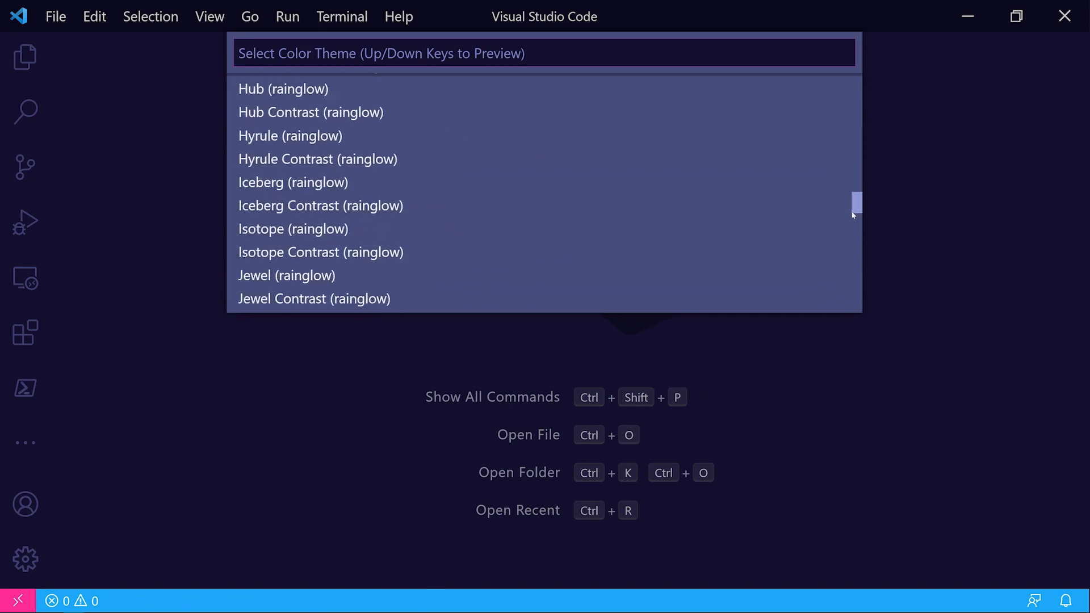
{"action": "scroll", "scroll_direction": "down", "scroll_amount": 3}
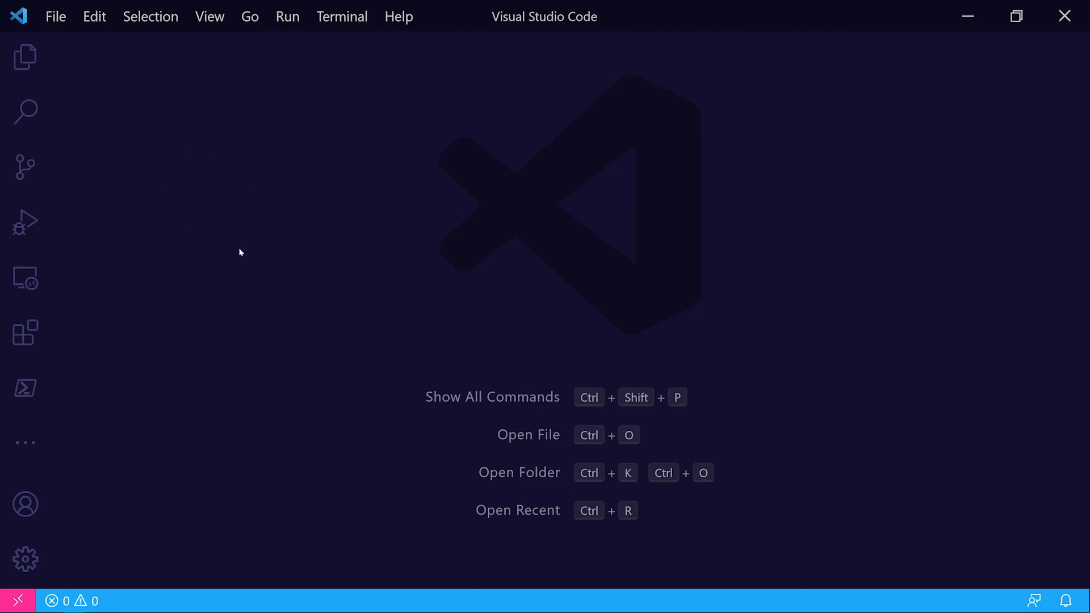
{"action": "mouse_move", "coordinate": [63, 117]}
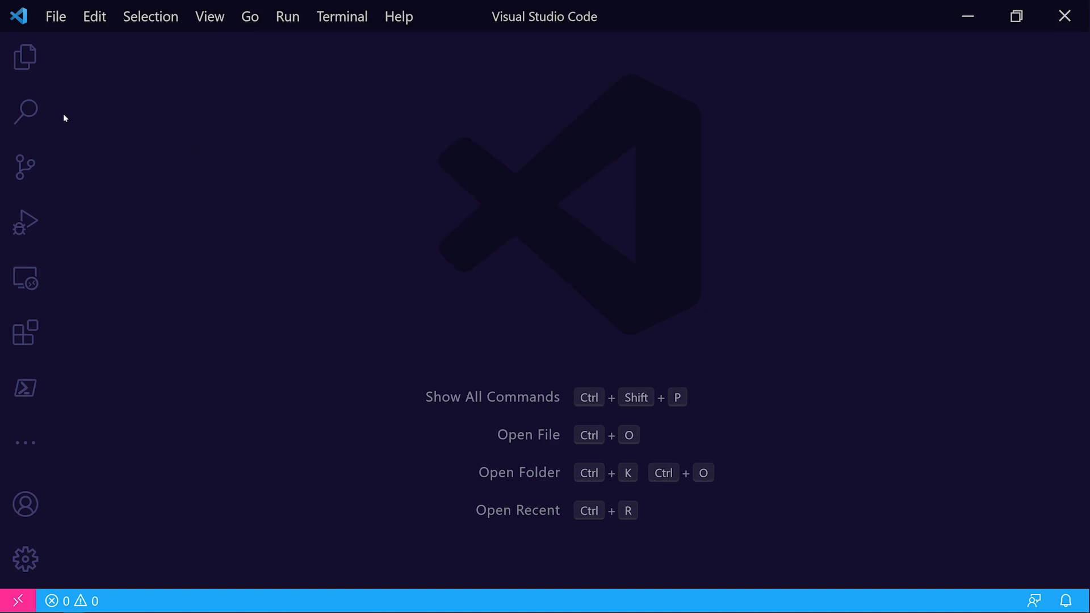
- Look up the installed Remote - SSH extension via a 'sh' search, then close it and hide the sidebar
{"action": "left_click", "coordinate": [25, 333]}
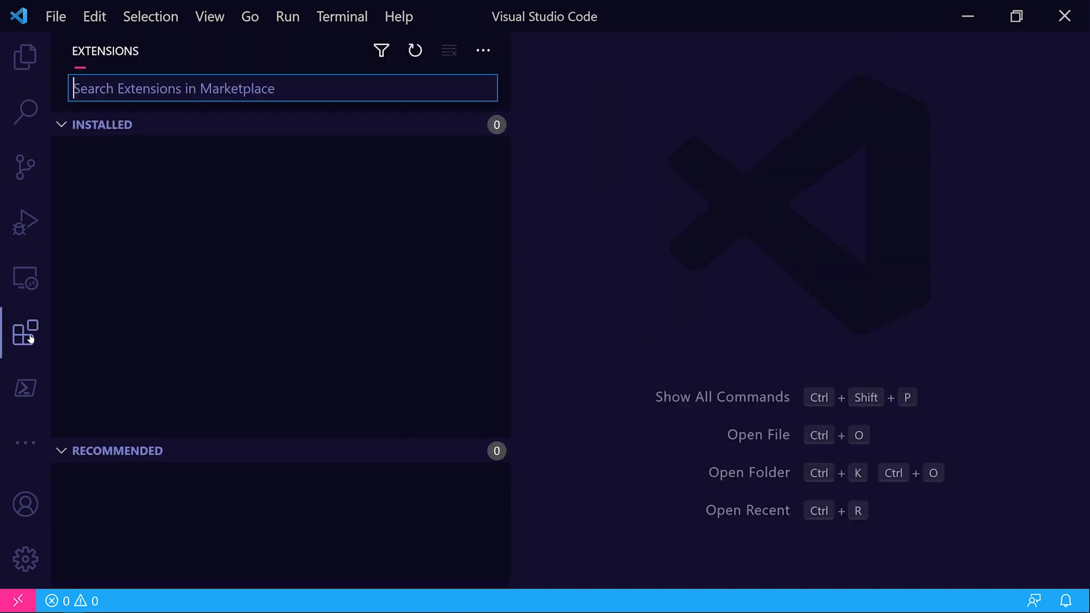
{"action": "left_click", "coordinate": [26, 333]}
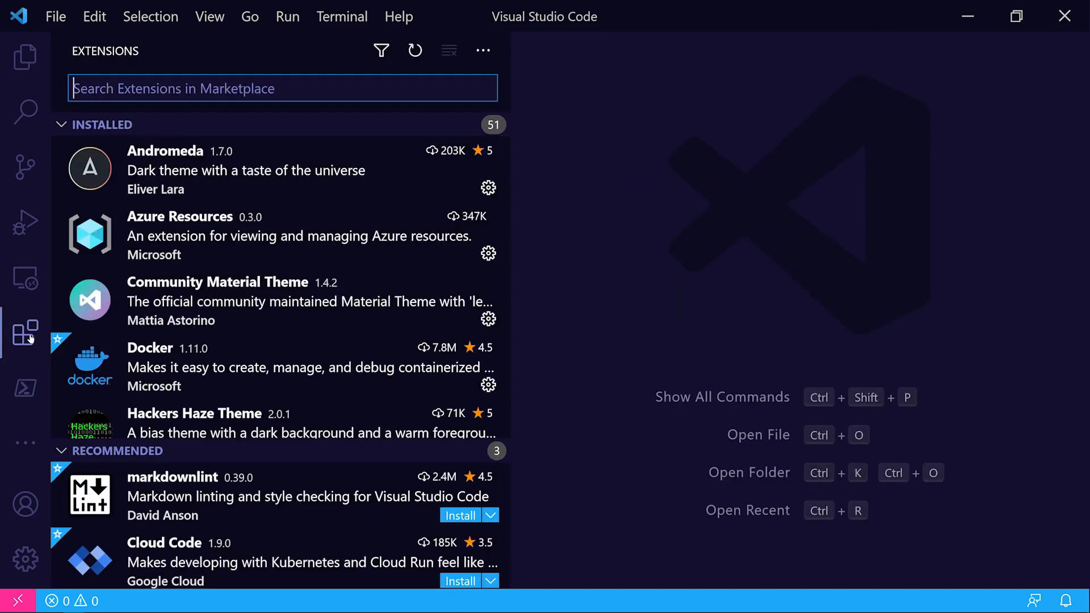
{"action": "type", "text": "s"}
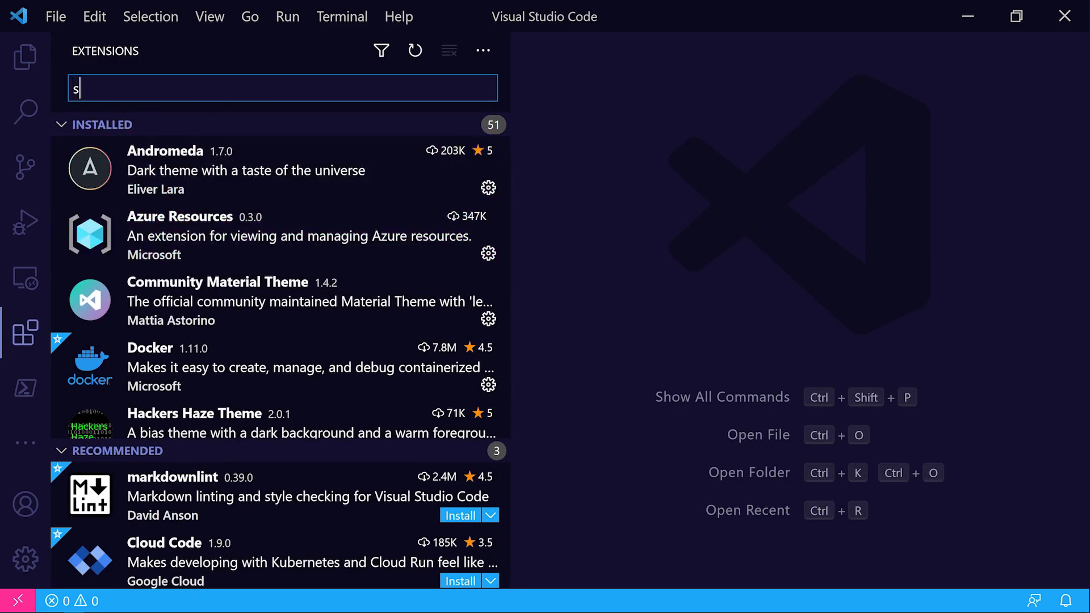
{"action": "type", "text": "sh"}
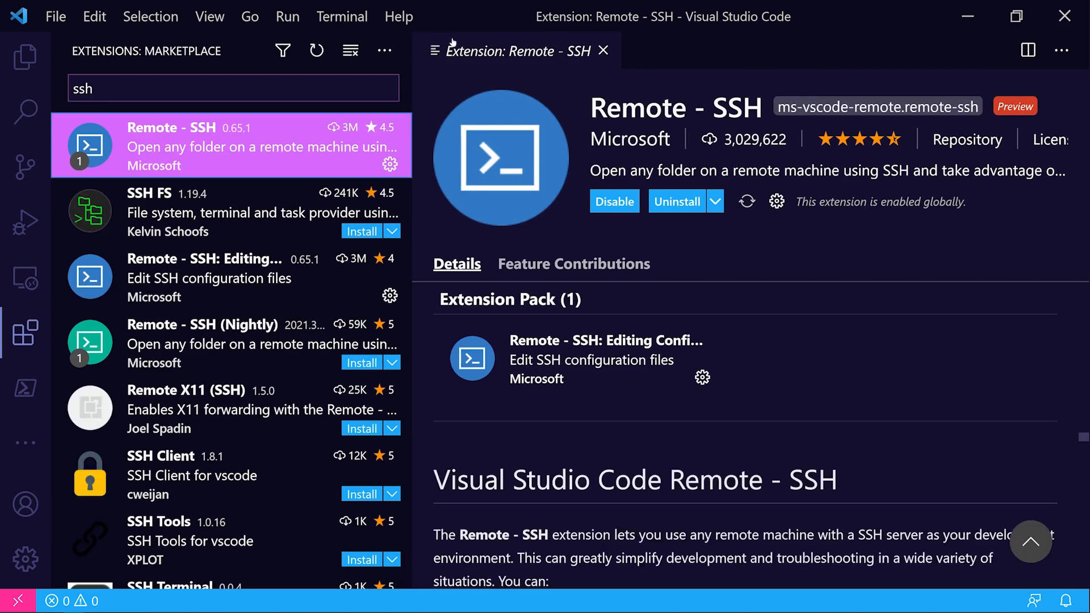
{"action": "mouse_move", "coordinate": [453, 42]}
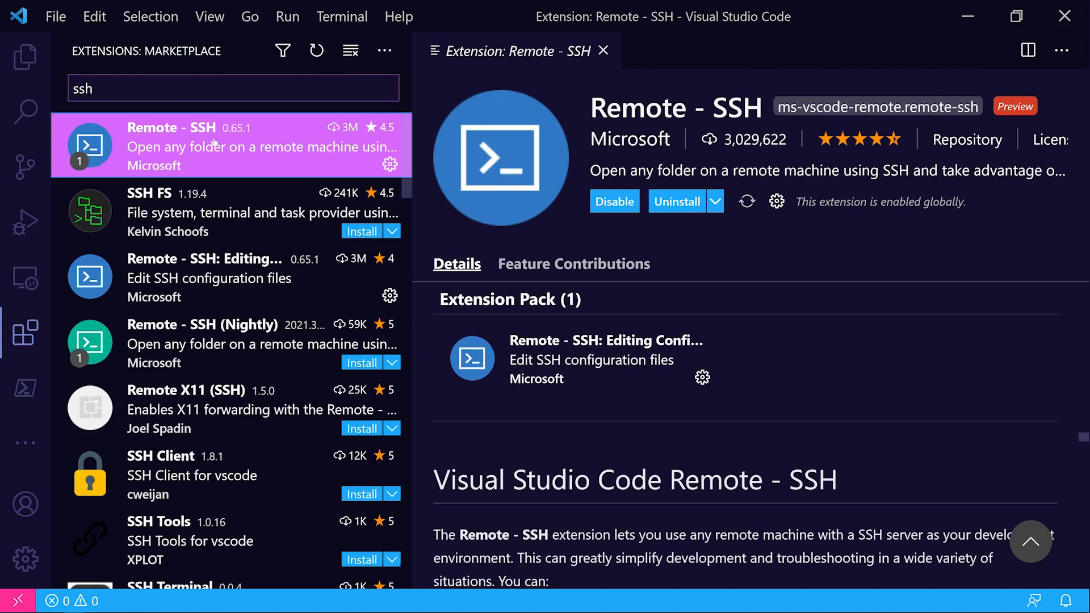
{"action": "mouse_move", "coordinate": [215, 146]}
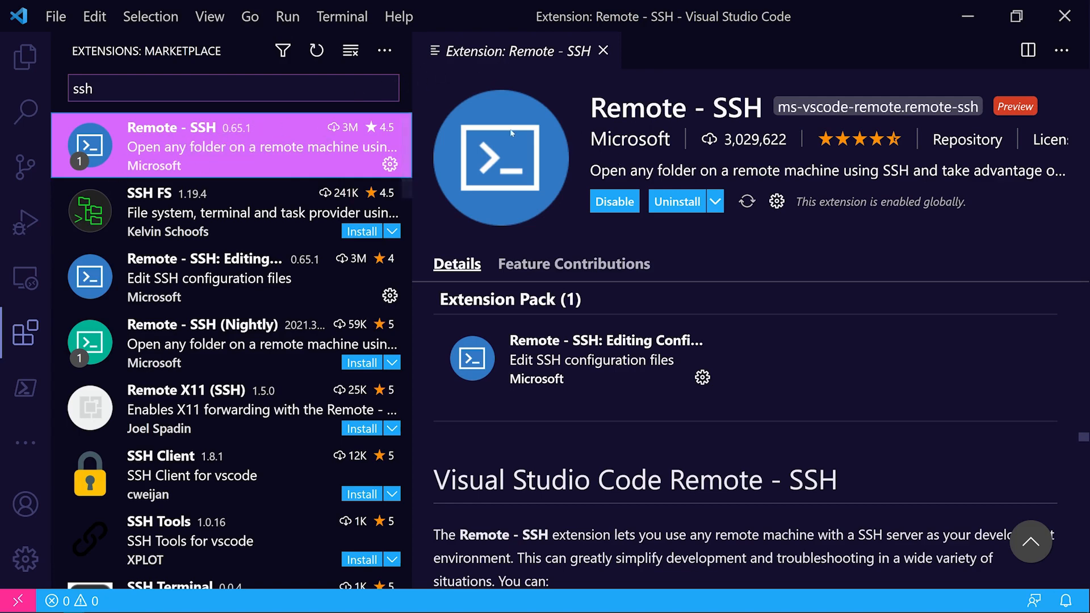
{"action": "mouse_move", "coordinate": [487, 61]}
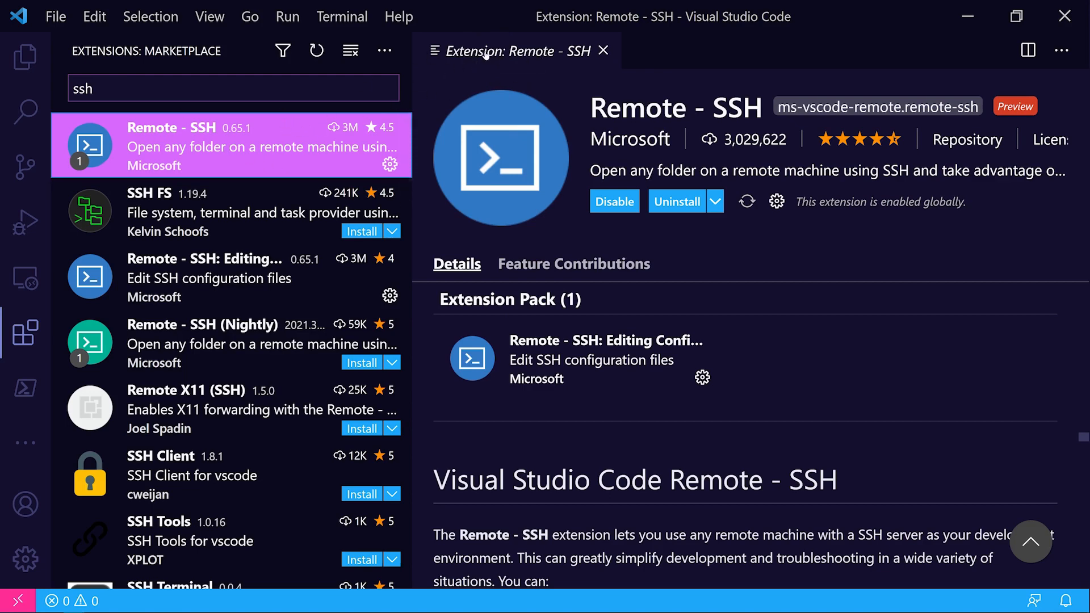
{"action": "left_click", "coordinate": [603, 51]}
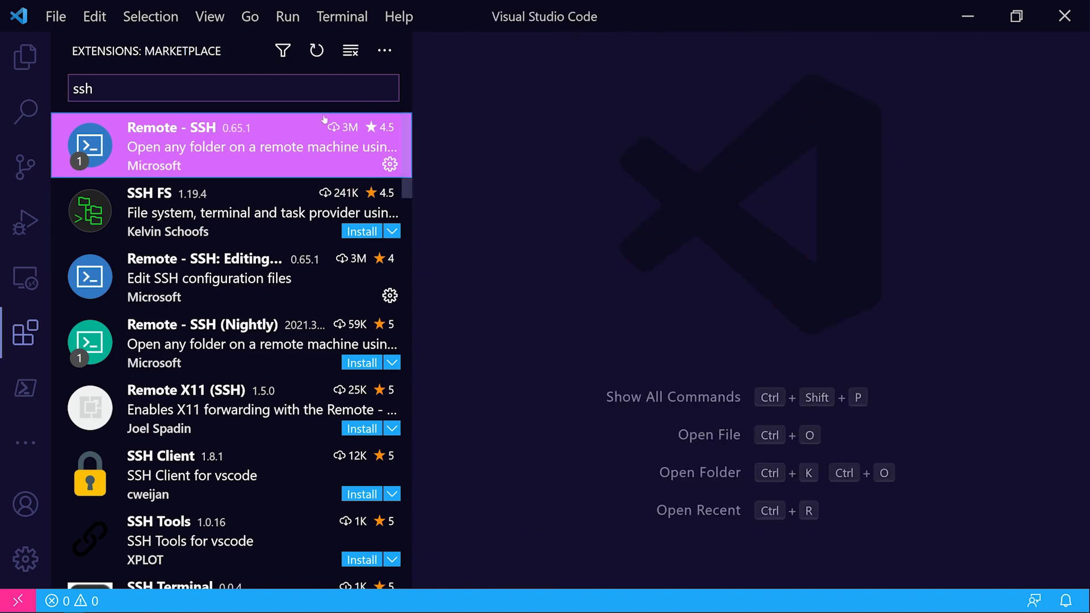
{"action": "left_click", "coordinate": [25, 332]}
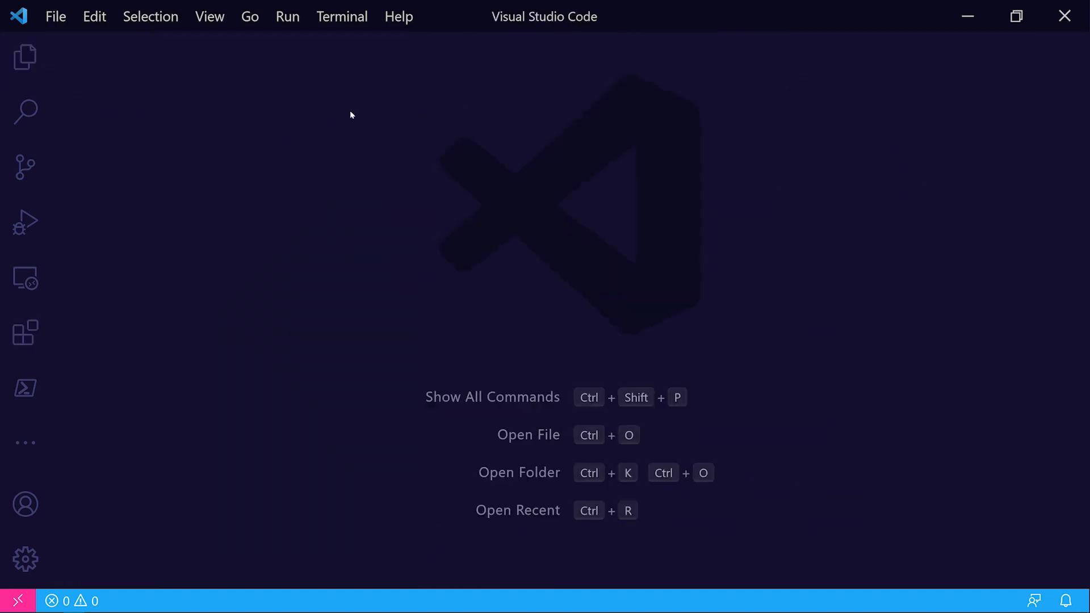
{"action": "key", "text": "ctrl+shift+p"}
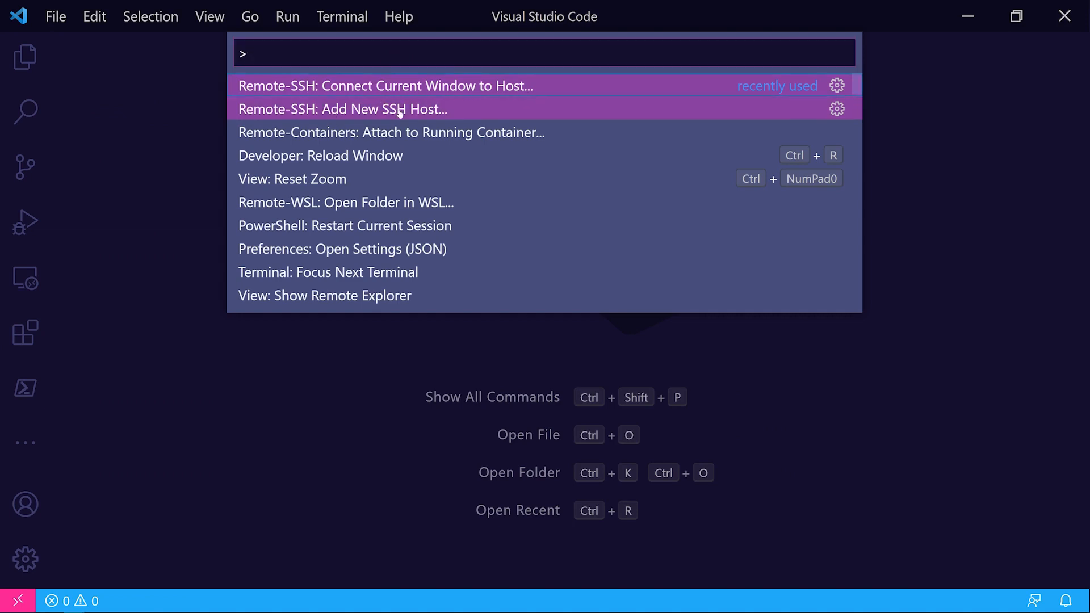
{"action": "left_click", "coordinate": [344, 109]}
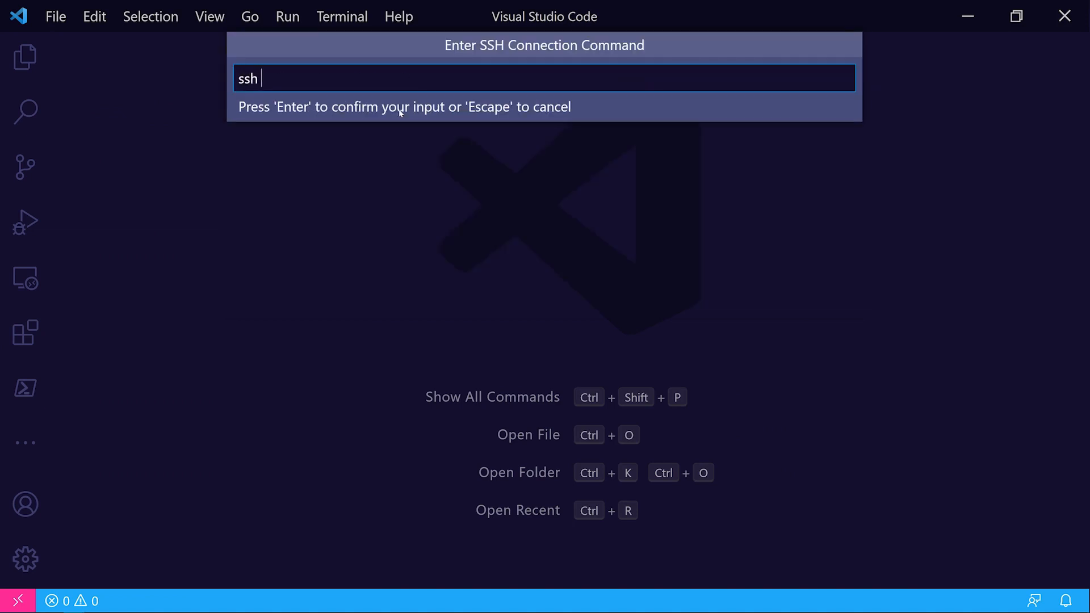
{"action": "type", "text": "ubuntu@"}
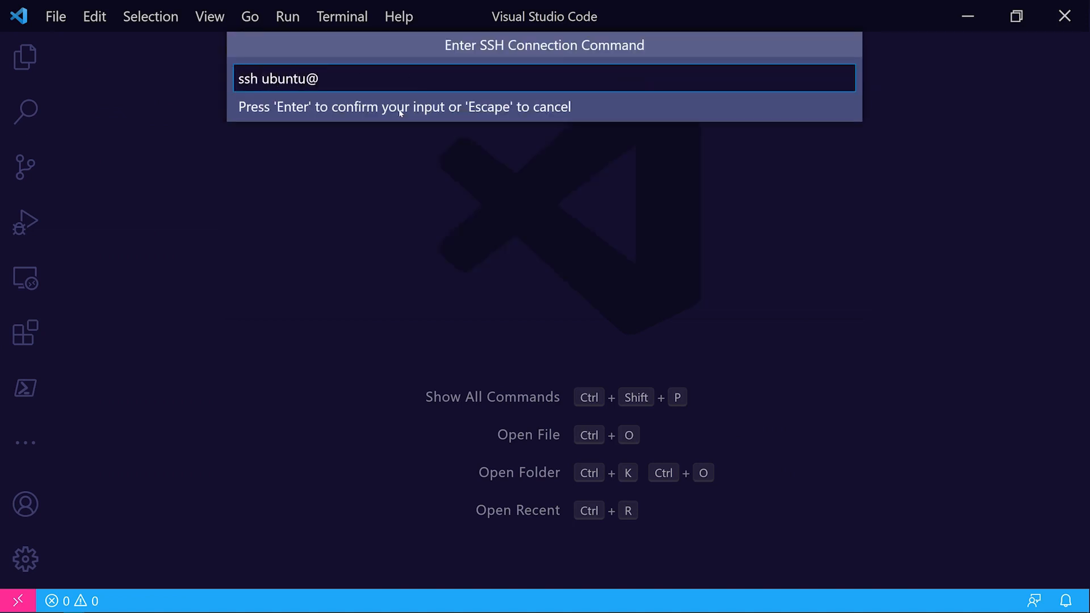
{"action": "type", "text": "54.201.146.144"}
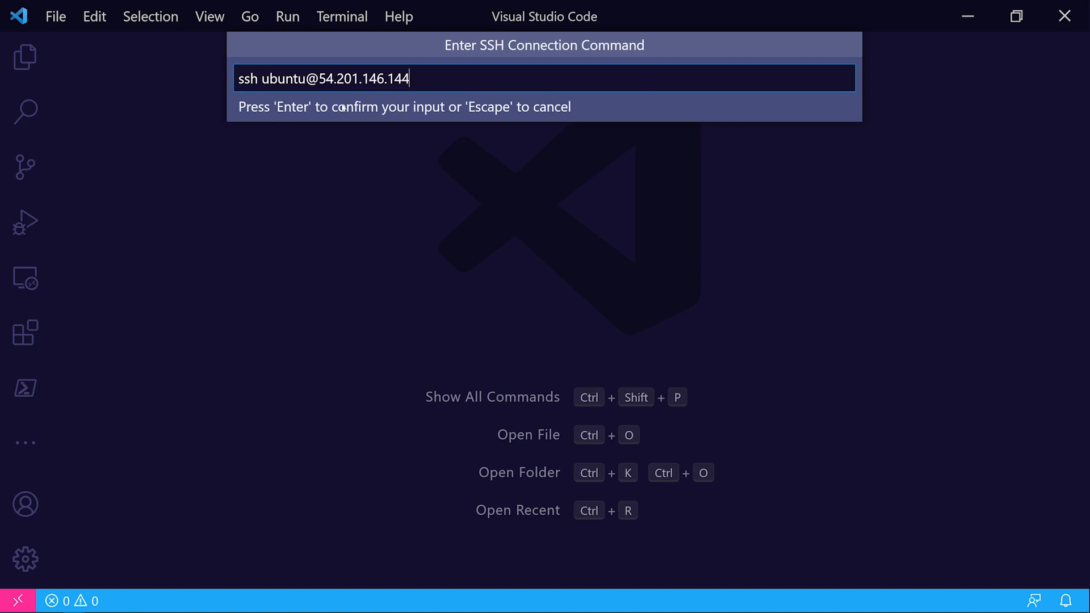
{"action": "key", "text": "Enter"}
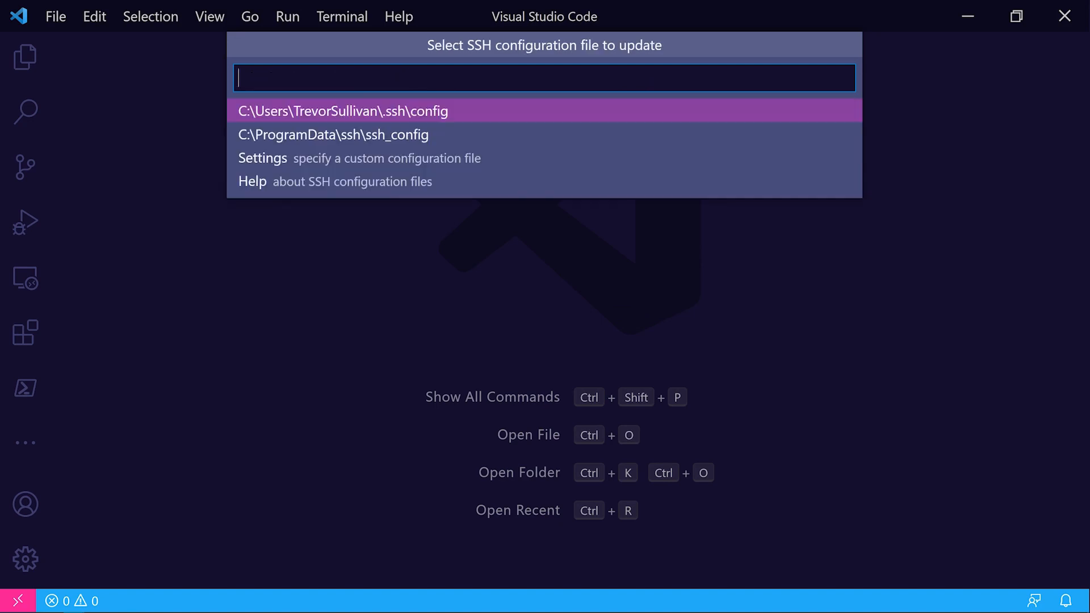
{"action": "left_click", "coordinate": [343, 110]}
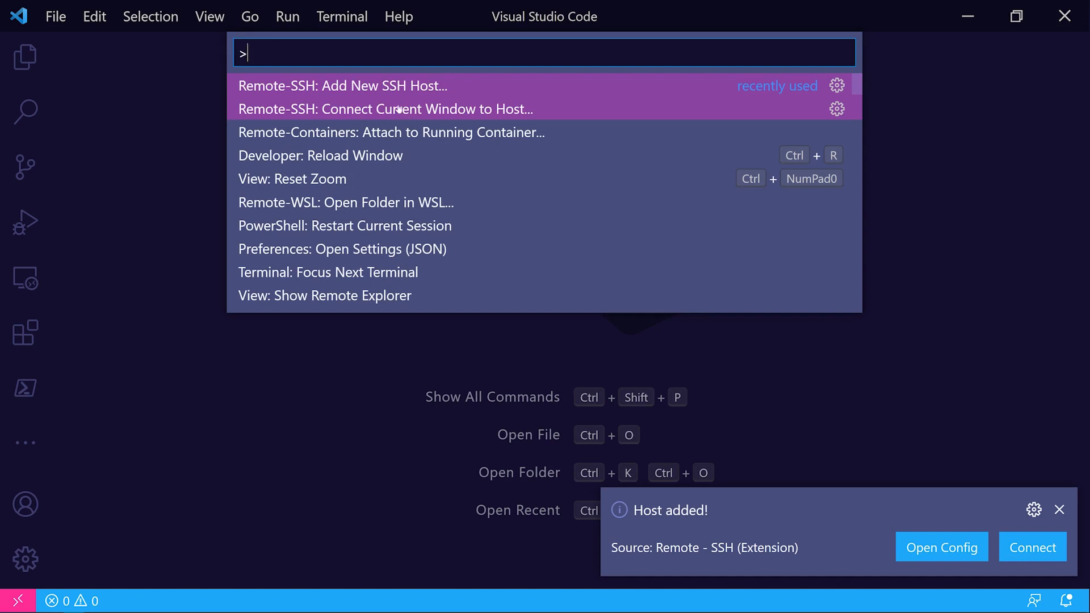
- Connect the current window to host 54.201.146.144 as Linux, accepting its fingerprint
{"action": "type", "text": "connect"}
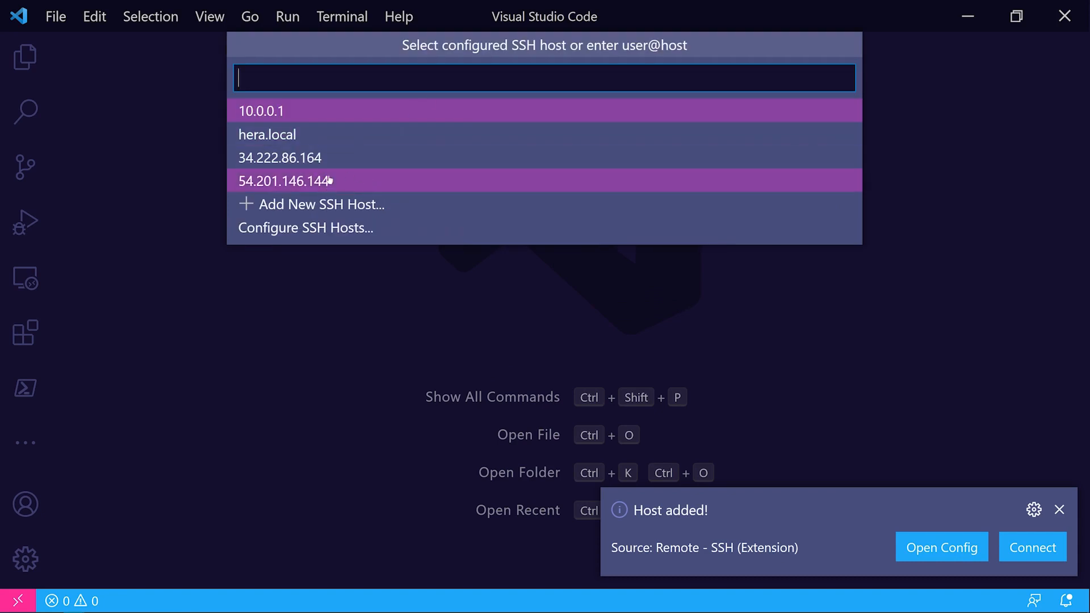
{"action": "left_click", "coordinate": [1032, 547]}
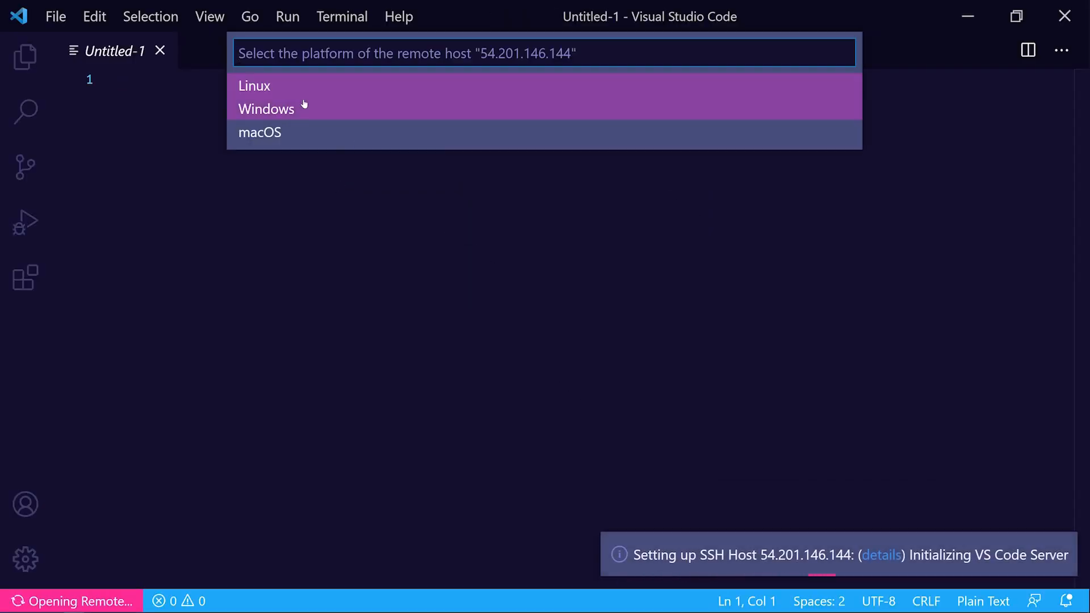
{"action": "left_click", "coordinate": [254, 85]}
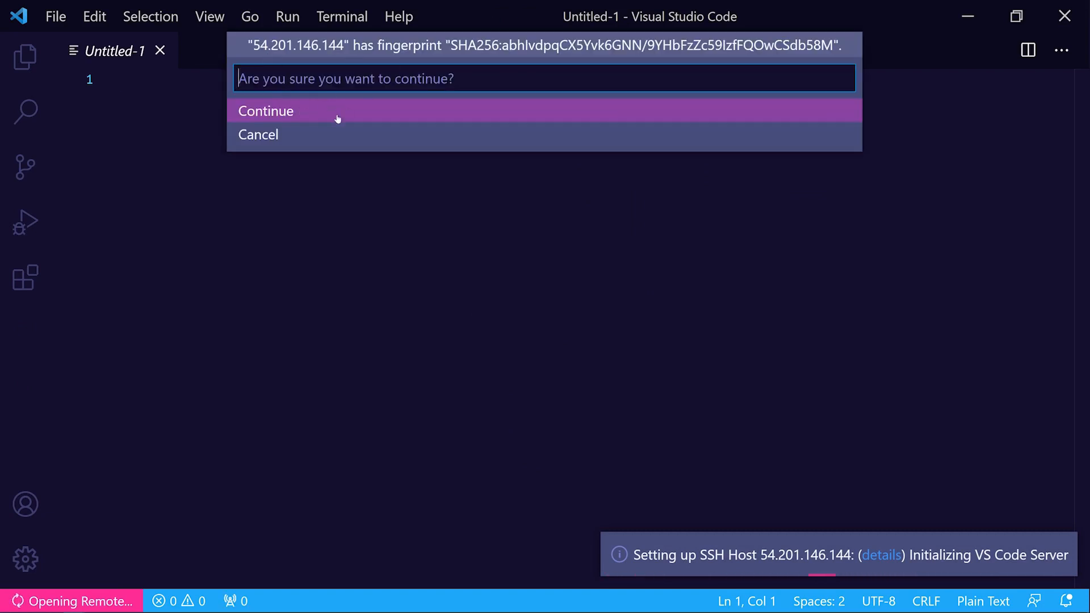
{"action": "left_click", "coordinate": [265, 110]}
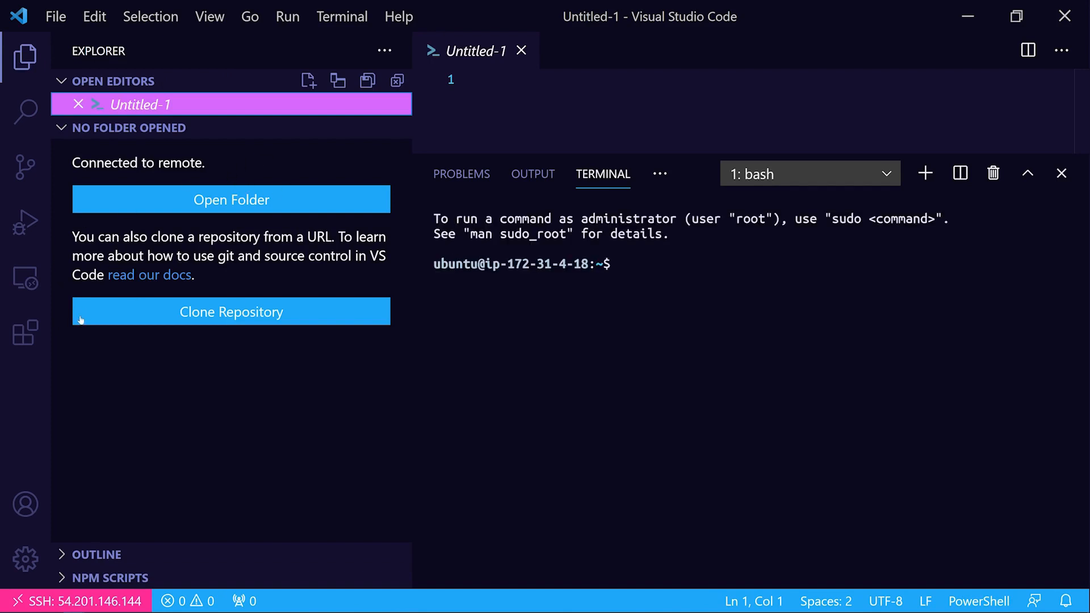
{"action": "left_click", "coordinate": [25, 333]}
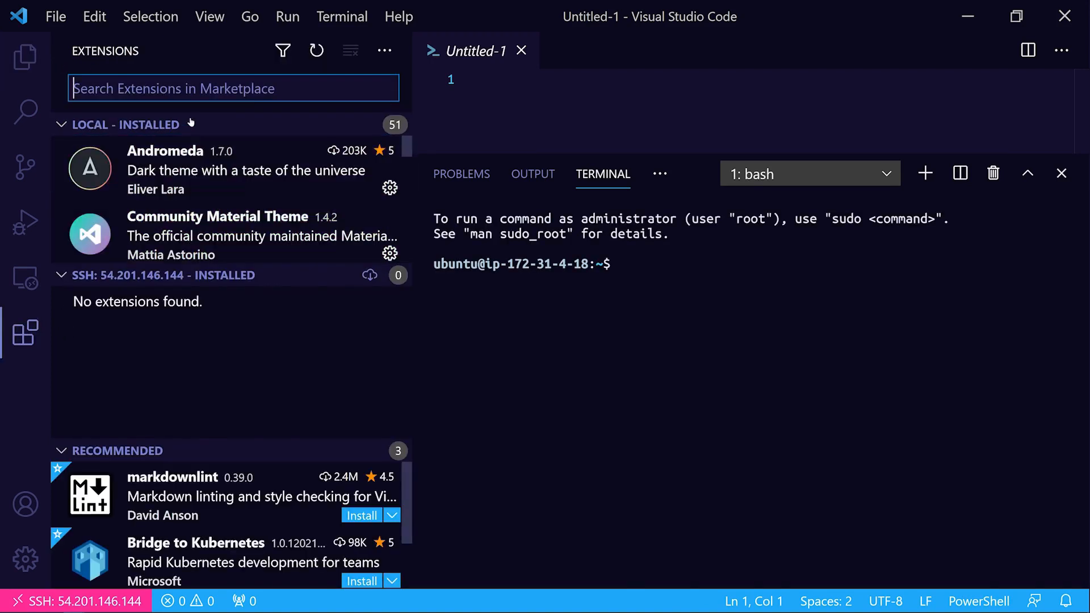
- Install the Microsoft Python extension on the SSH host, then search the marketplace for docker
{"action": "type", "text": "python"}
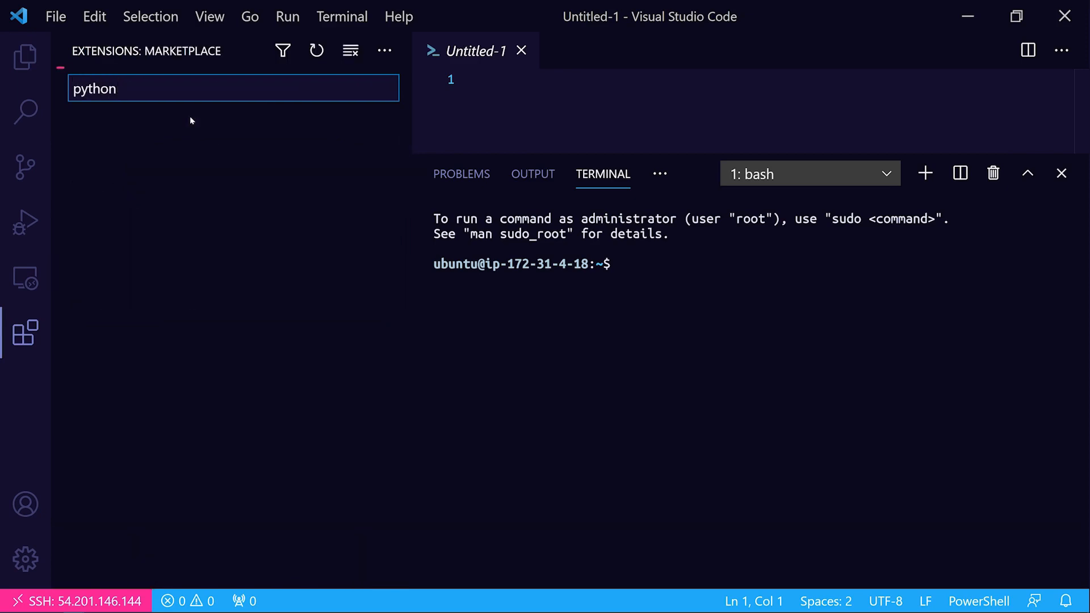
{"action": "type", "text": "python"}
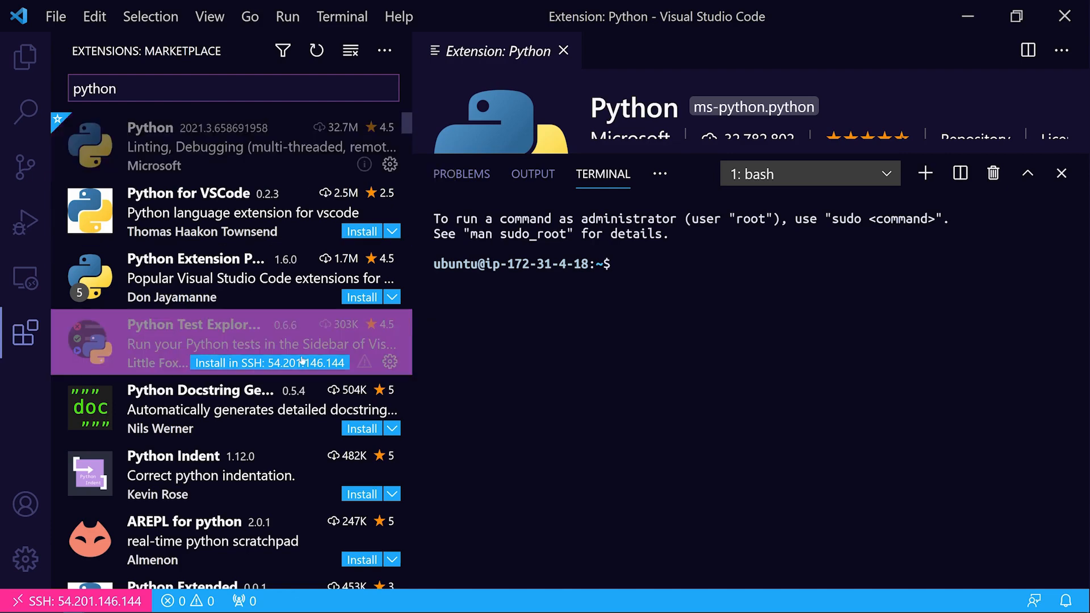
{"action": "left_click", "coordinate": [233, 88]}
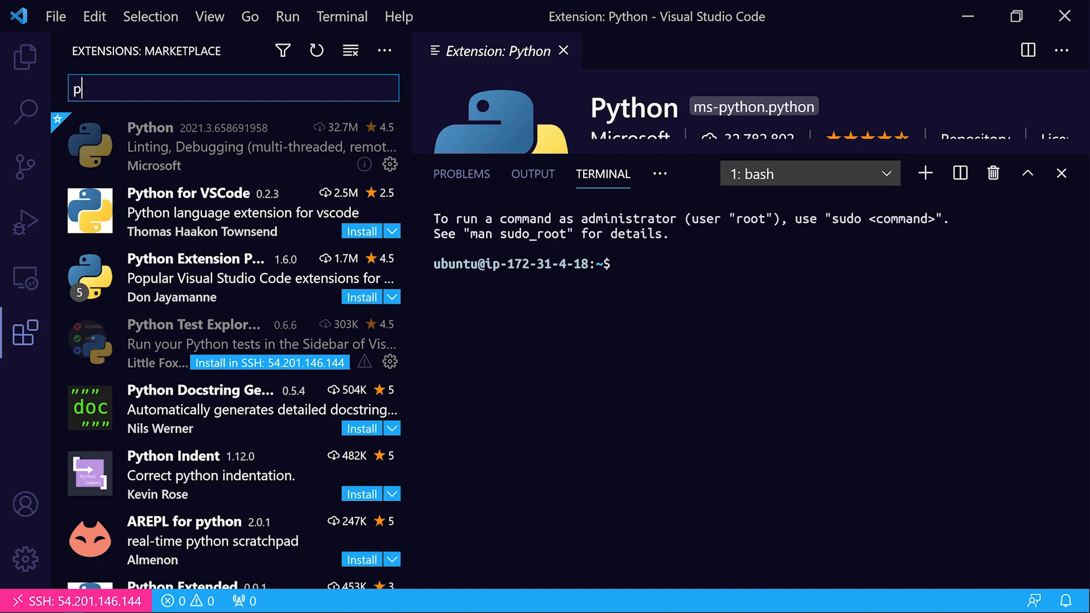
{"action": "type", "text": "docker"}
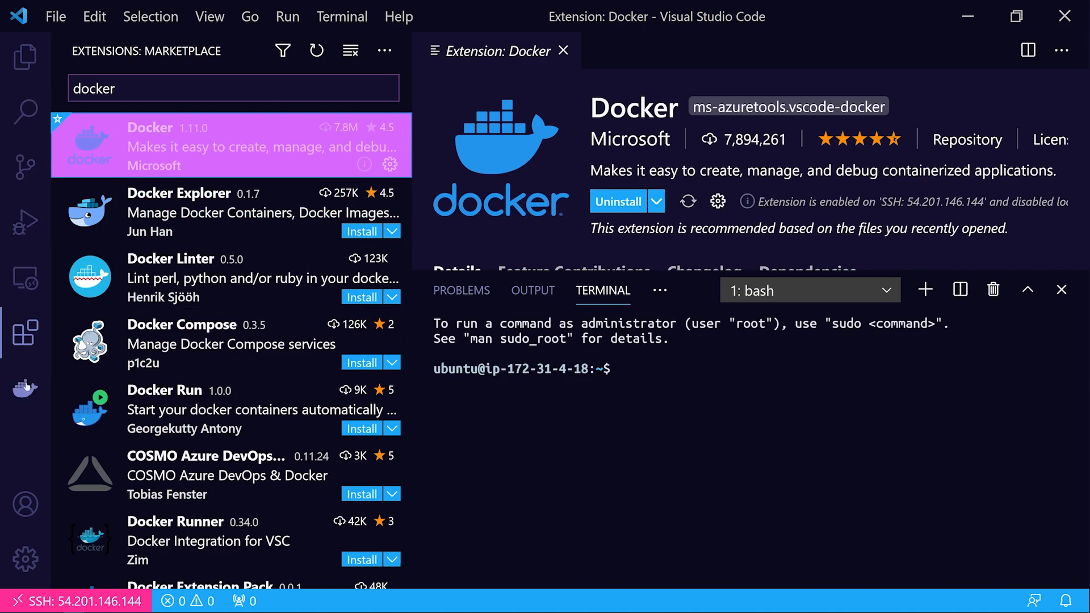
- View the Docker panel's 'Docker isn't installed' message, then return to the file explorer
{"action": "left_click", "coordinate": [25, 387]}
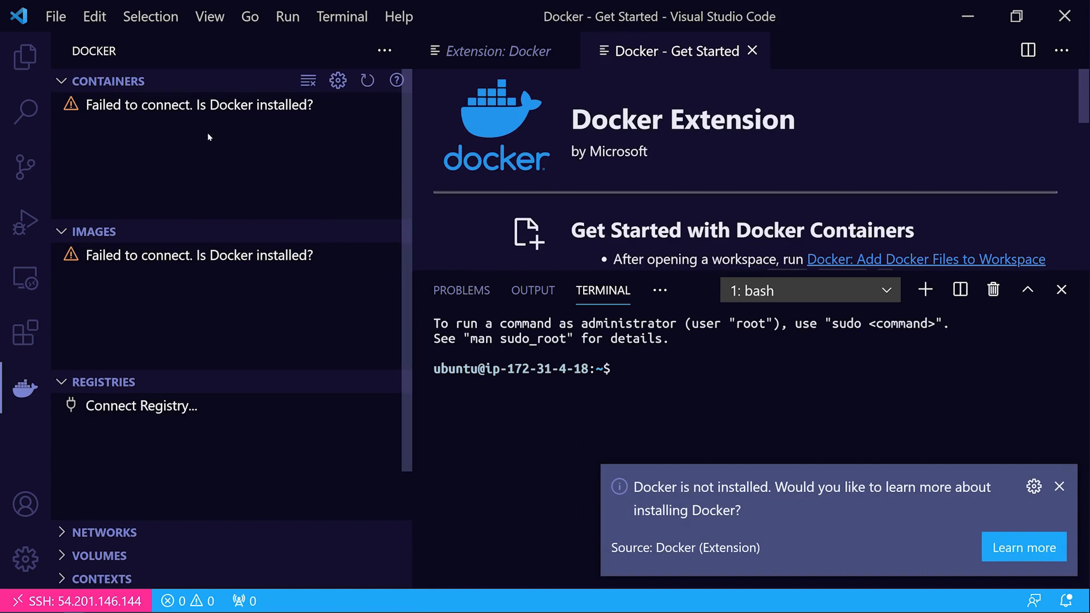
{"action": "mouse_move", "coordinate": [222, 124]}
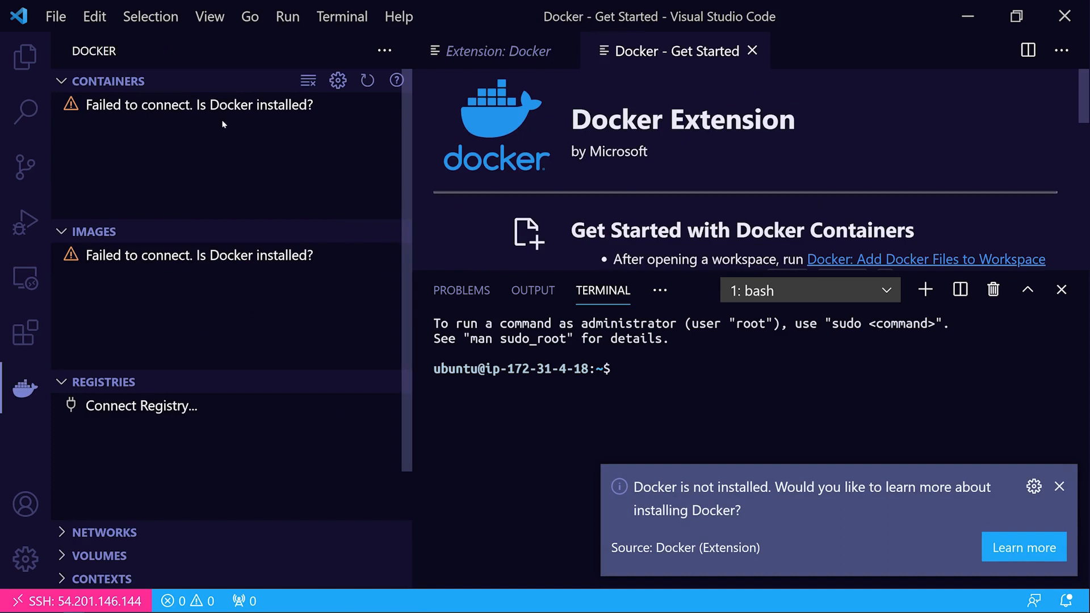
{"action": "left_click", "coordinate": [200, 104]}
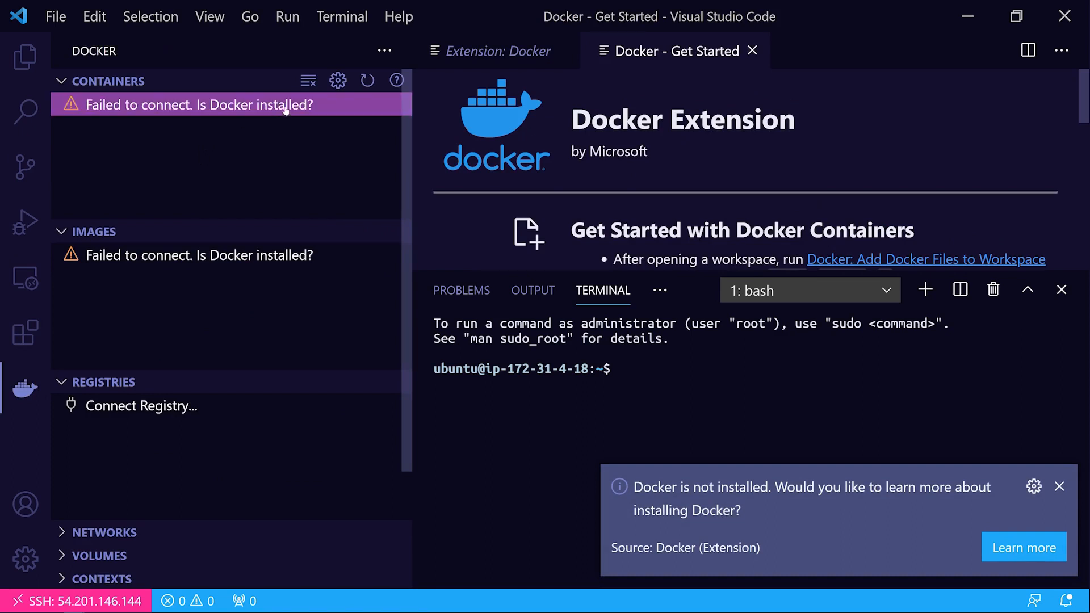
{"action": "mouse_move", "coordinate": [262, 175]}
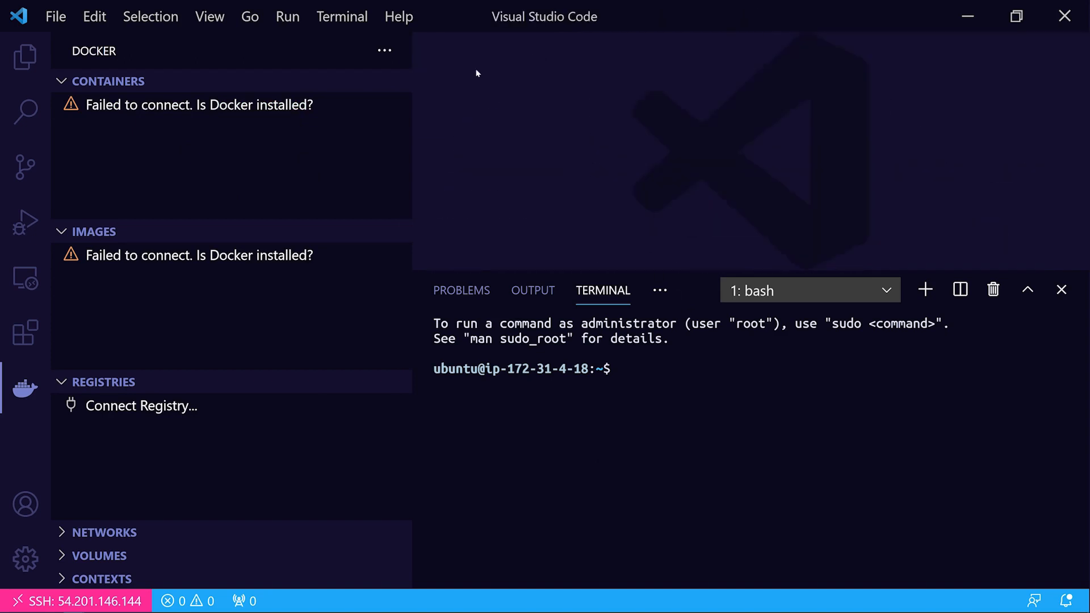
{"action": "left_click", "coordinate": [25, 57]}
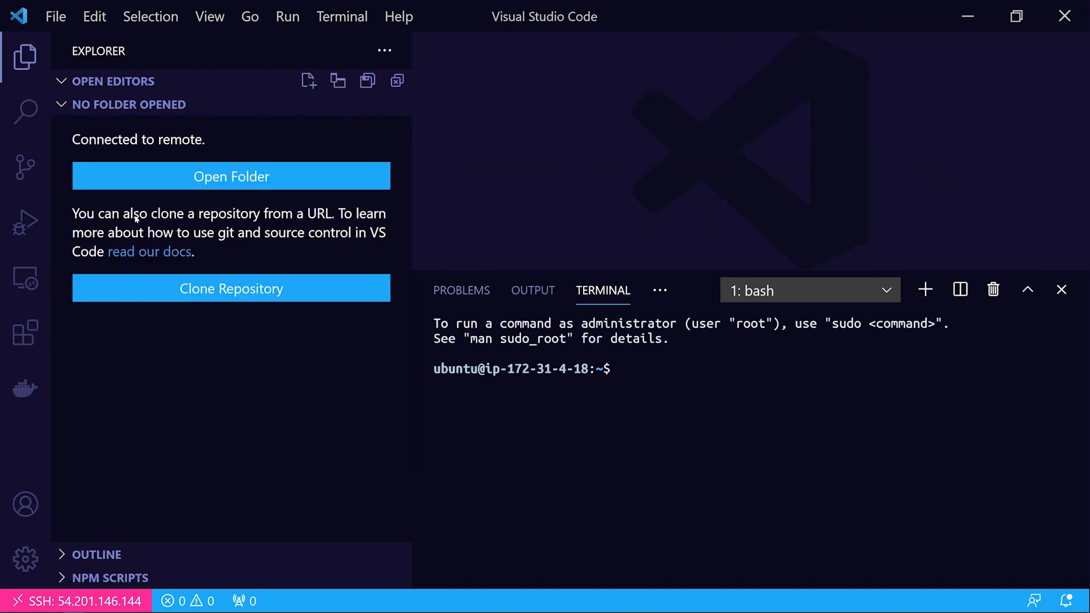
- In the enlarged remote terminal run sudo apt-get update and sudo apt-get install docker.io --yes
{"action": "left_click", "coordinate": [25, 56]}
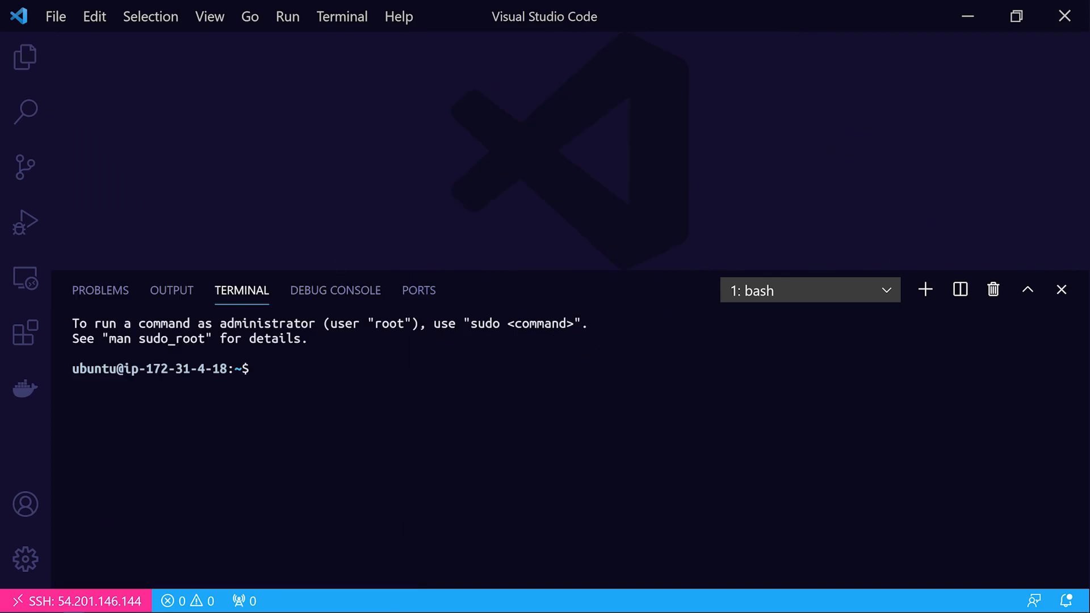
{"action": "left_click", "coordinate": [261, 368]}
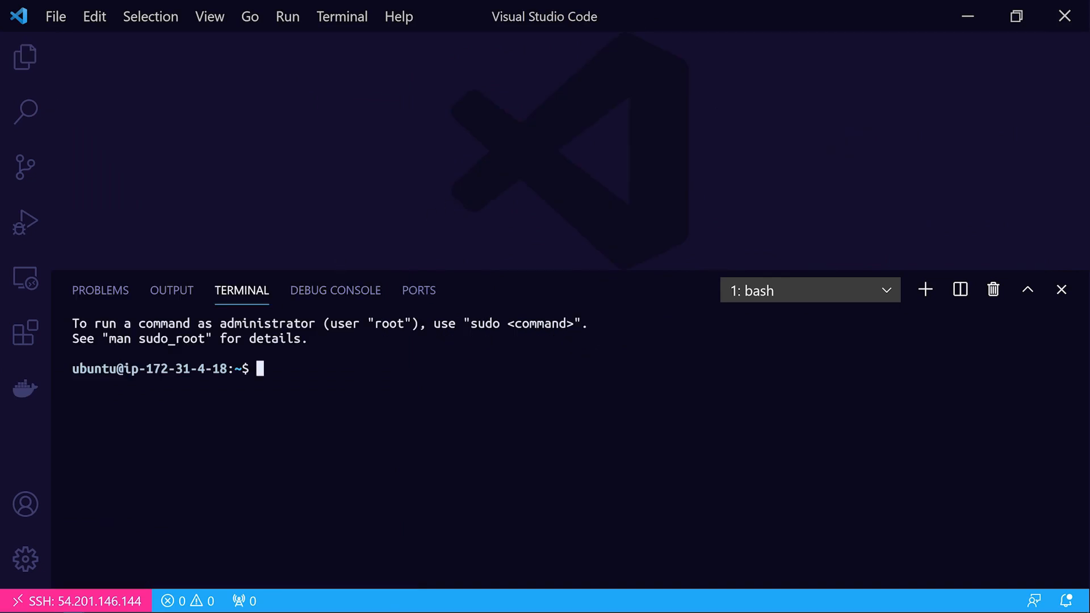
{"action": "mouse_move", "coordinate": [445, 264]}
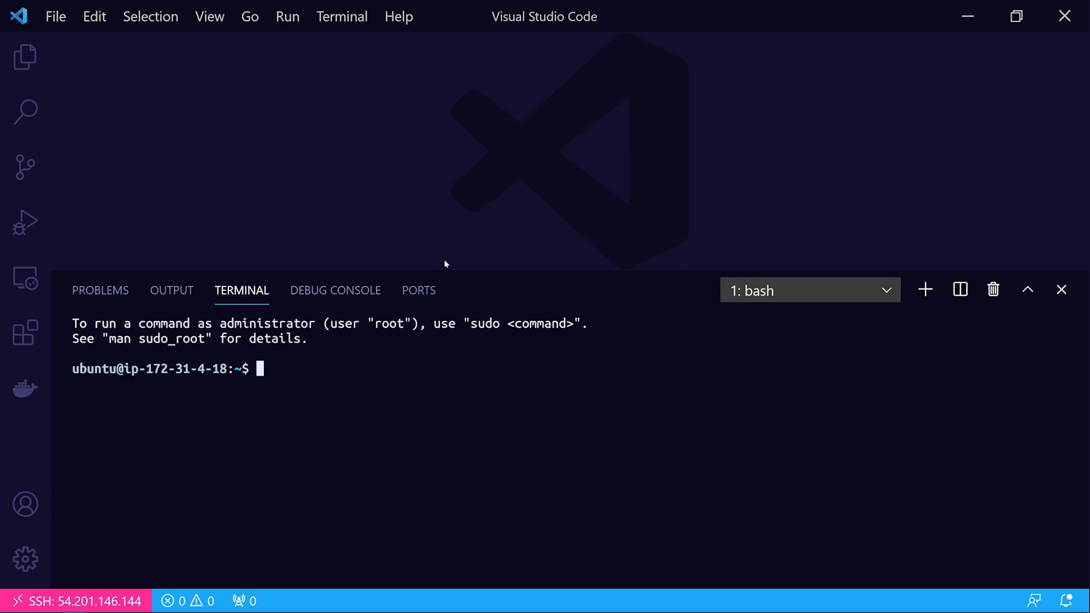
{"action": "left_click_drag", "start_coordinate": [471, 275], "coordinate": [471, 111]}
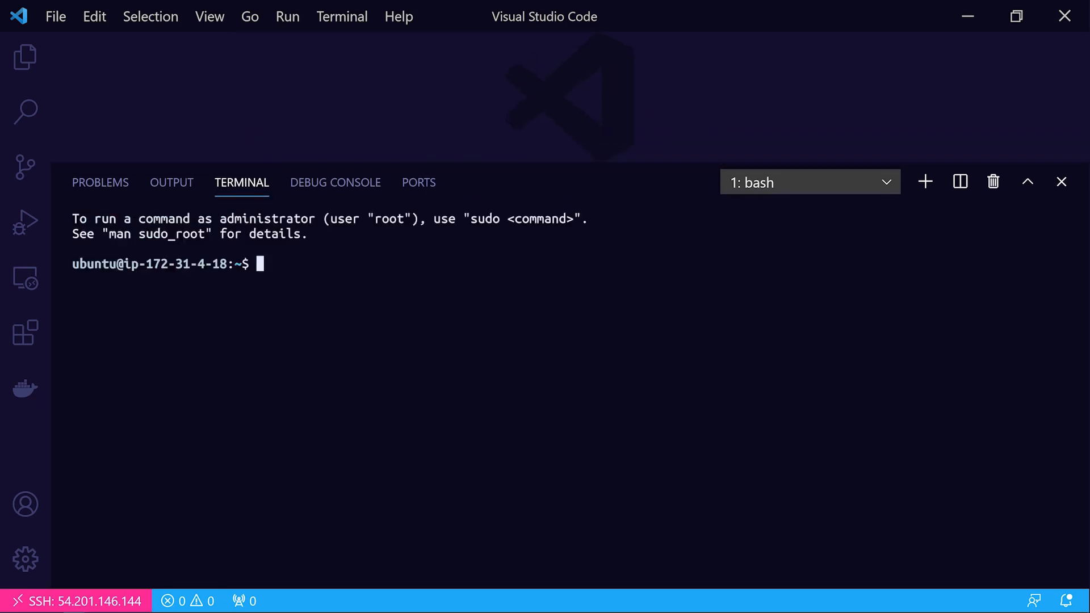
{"action": "type", "text": "sudo apt-get install docker."}
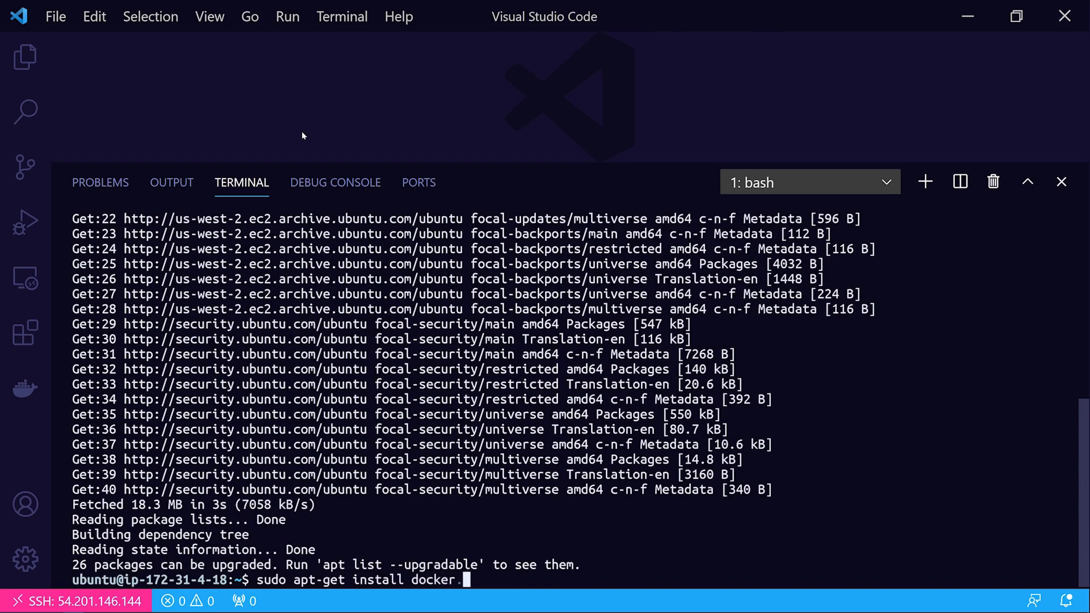
{"action": "type", "text": "io --yes"}
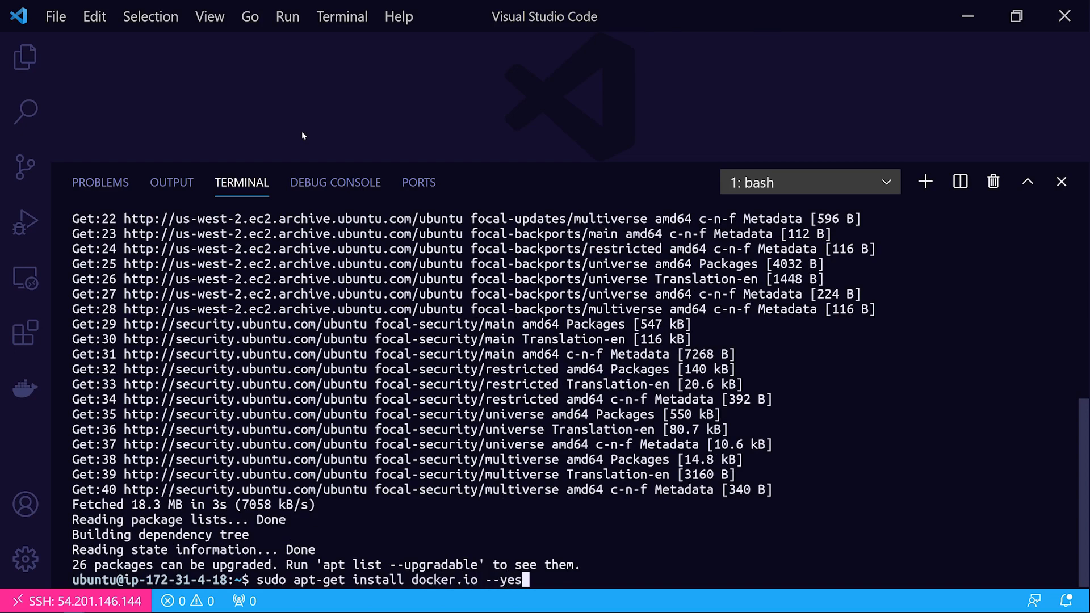
{"action": "key", "text": "Return"}
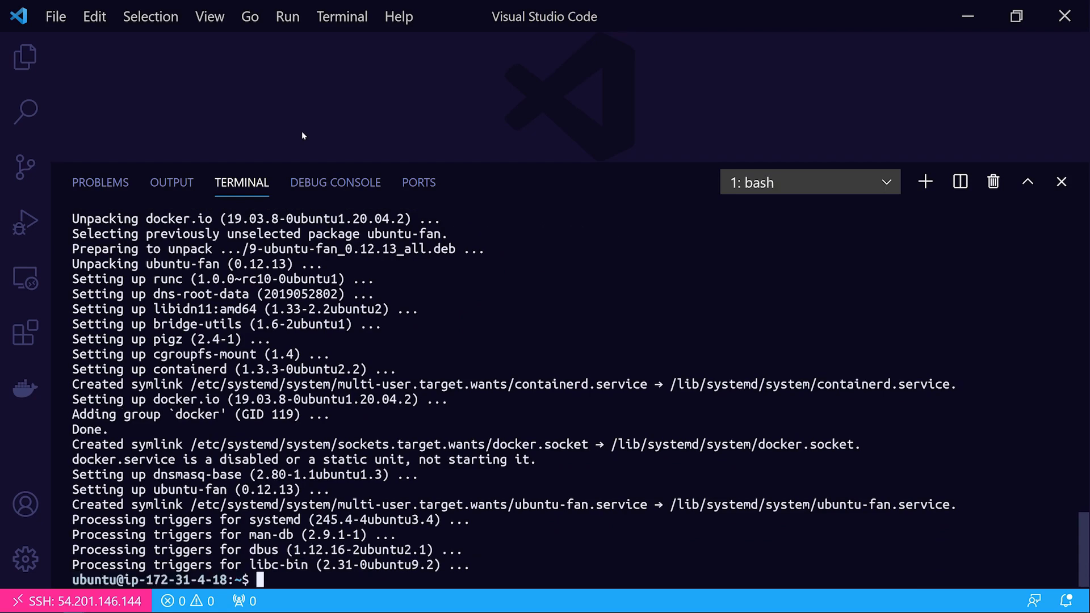
- Install python3-pip and python3-dev on the instance with sudo apt-get install
{"action": "type", "text": "sudo d"}
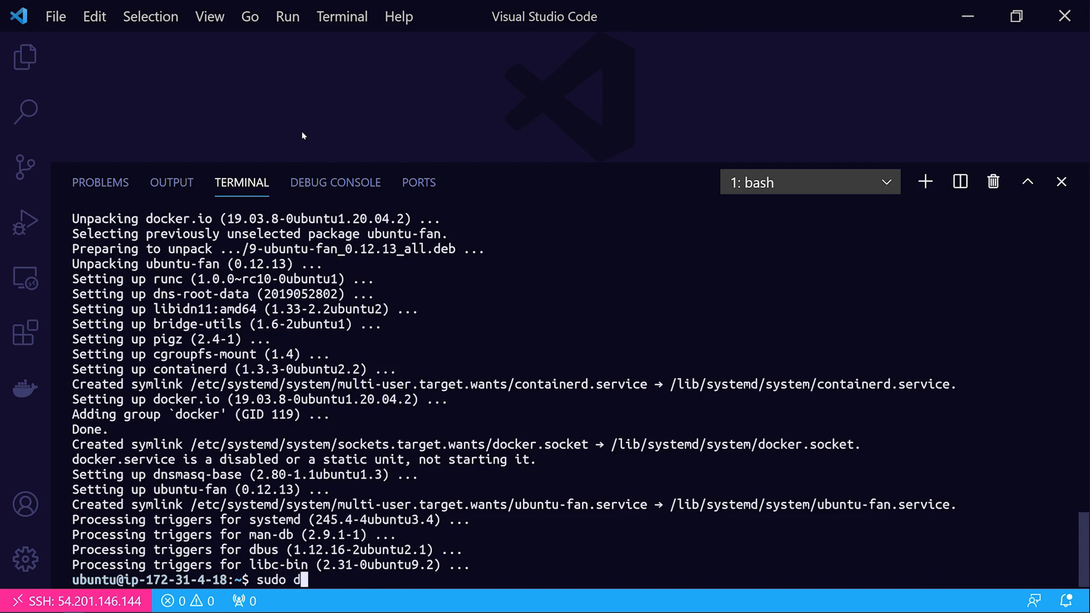
{"action": "type", "text": "pt-get install pyt"}
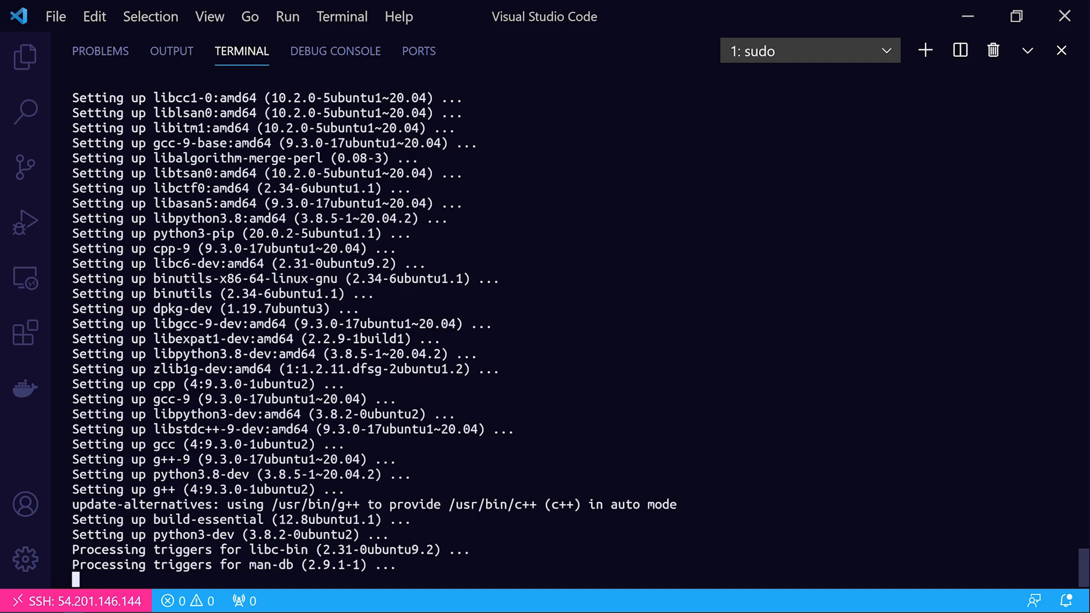
{"action": "scroll", "scroll_direction": "down", "scroll_amount": 3}
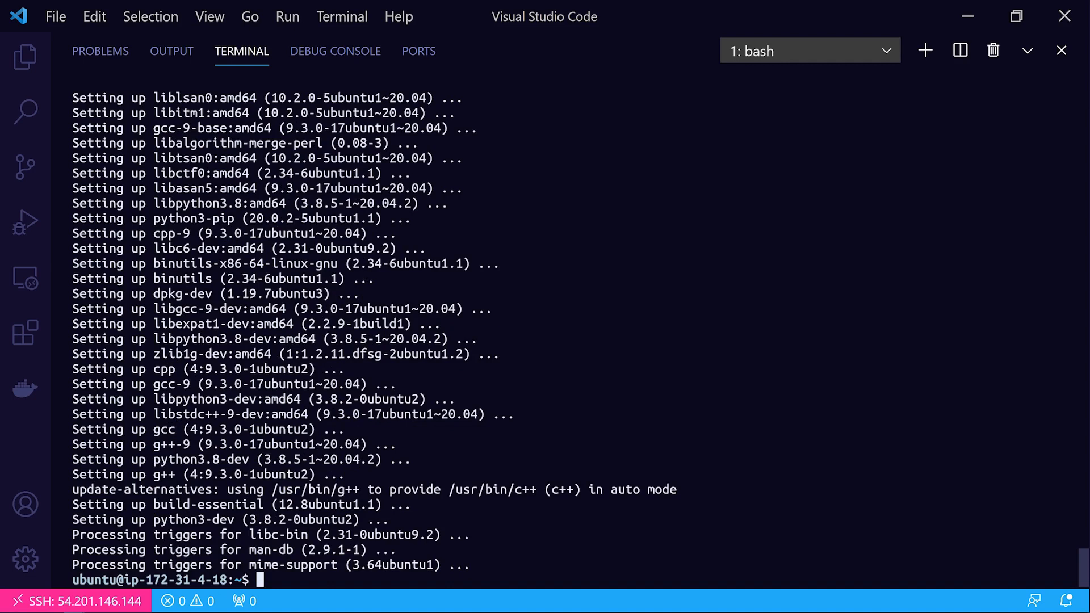
- Add user ubuntu to the docker group with sudo usermod --groups docker --append ubuntu
{"action": "type", "text": "sudo usermod"}
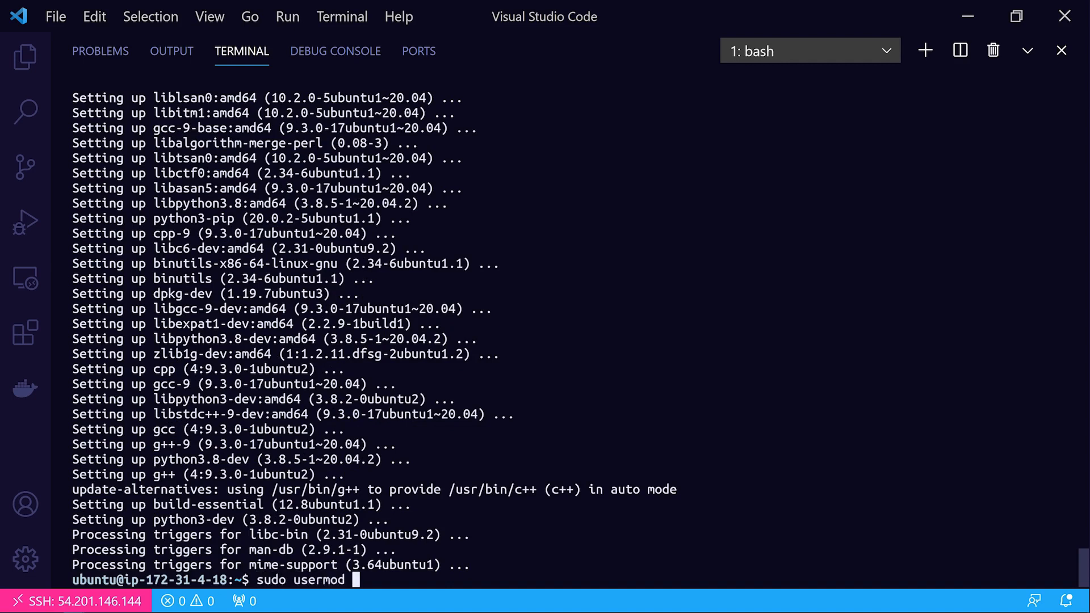
{"action": "type", "text": "--gr"}
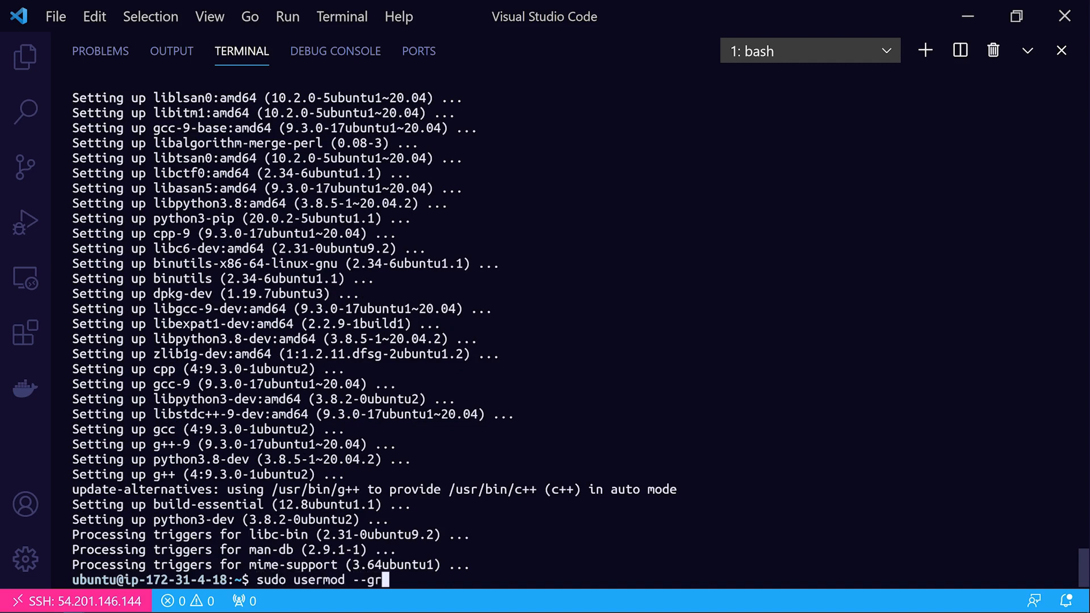
{"action": "type", "text": "oups docker -"}
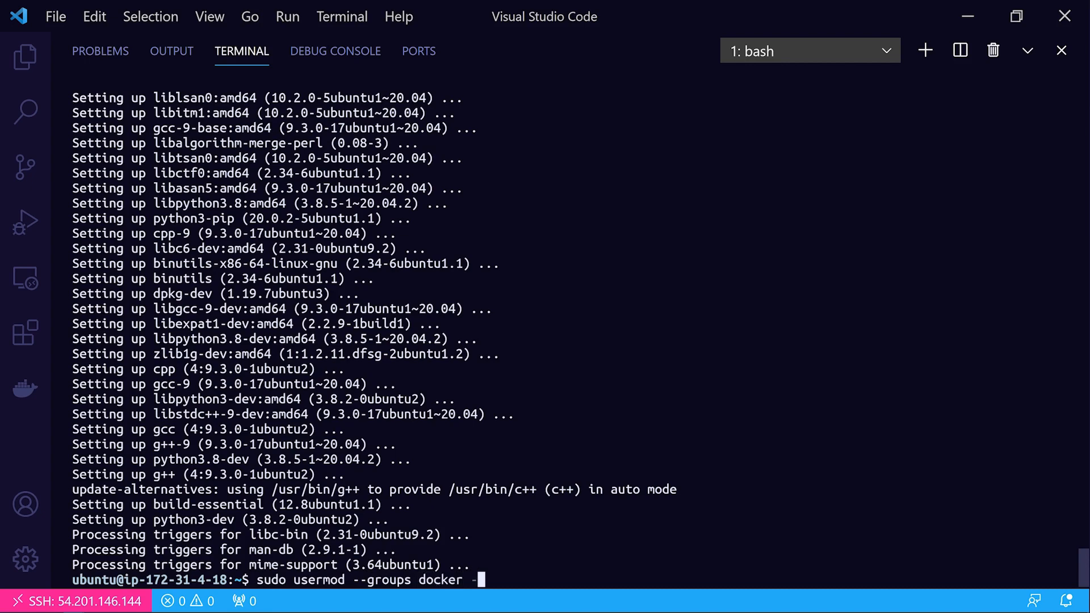
{"action": "type", "text": "-append"}
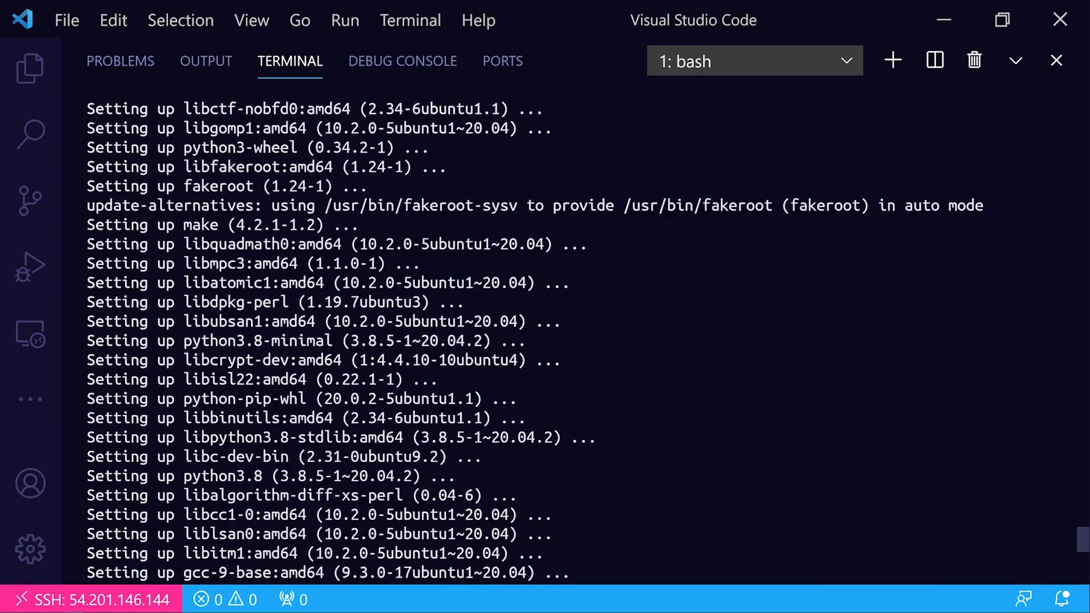
{"action": "type", "text": "sudo usermod --groups docker --append u"}
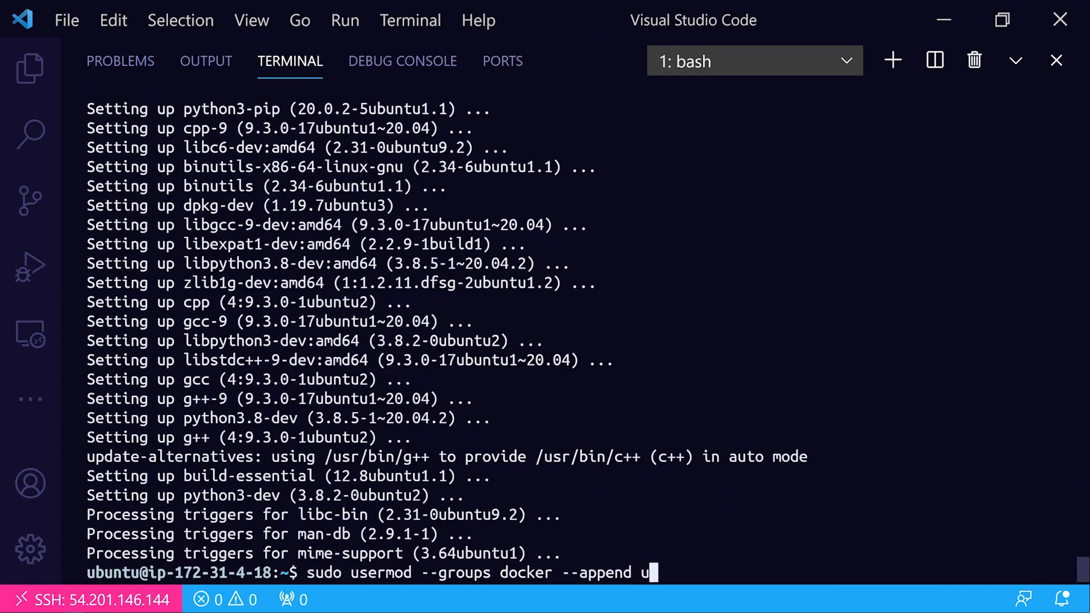
{"action": "type", "text": "buntu"}
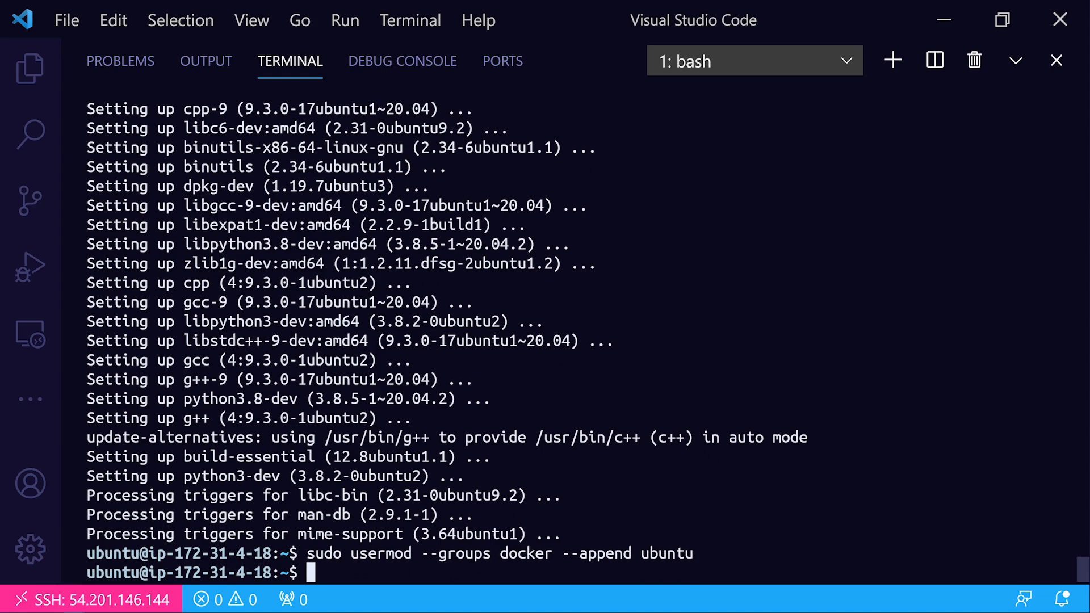
- Reboot the instance with sudo reboot and reload the window to reconnect over SSH
{"action": "type", "text": "sudo"}
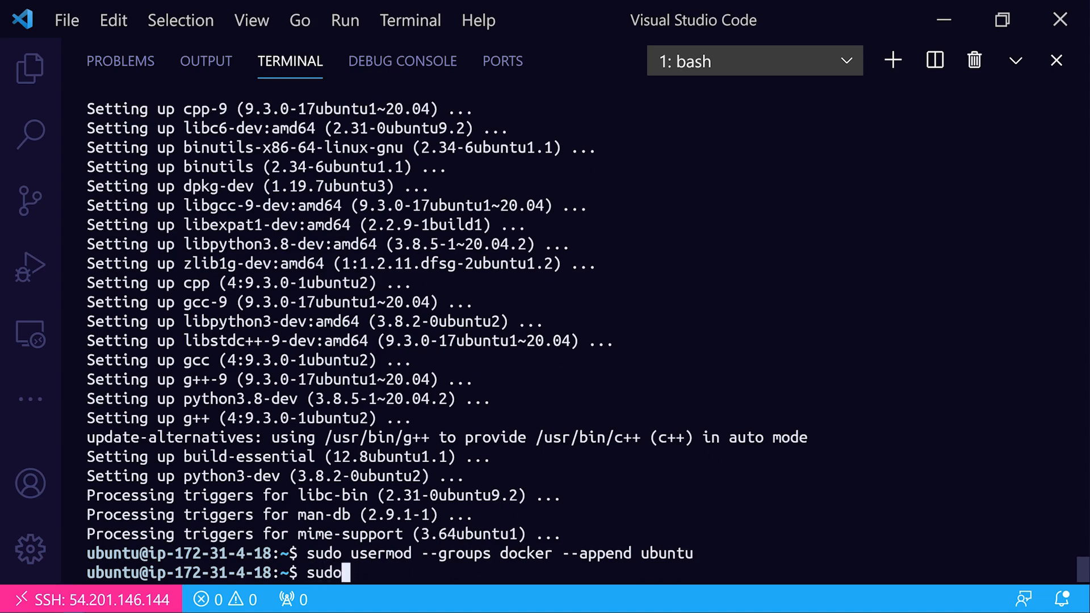
{"action": "type", "text": "reboot"}
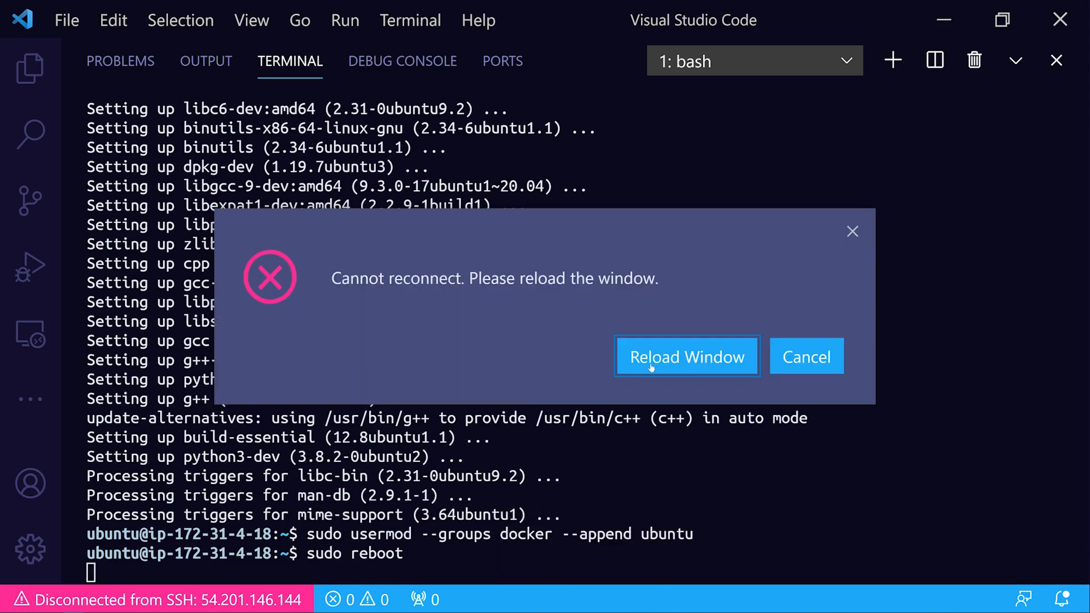
{"action": "left_click", "coordinate": [686, 356]}
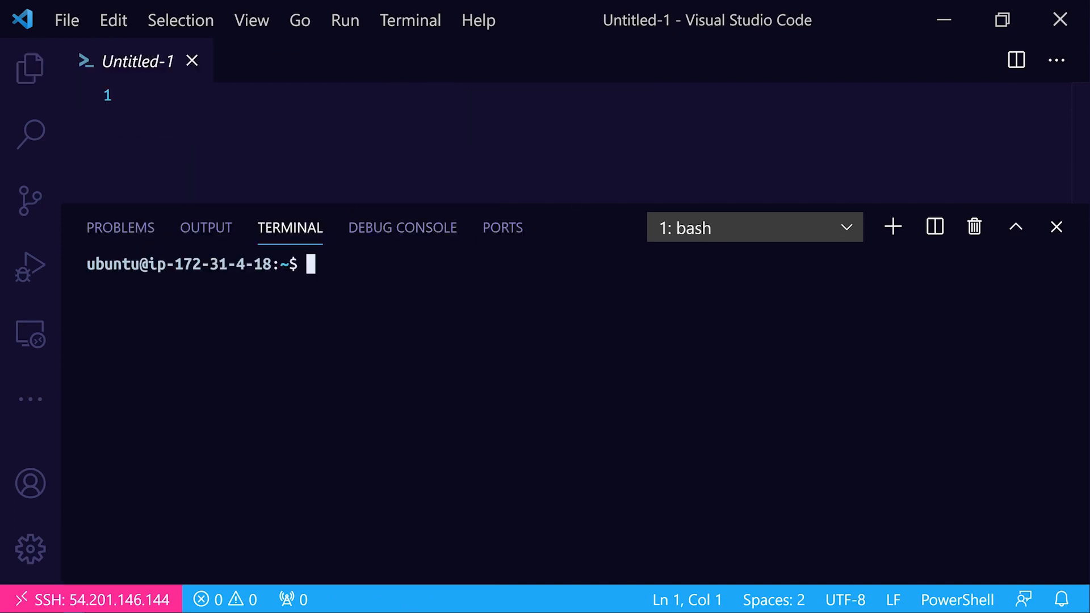
- Install the docker Python package with pip3 and select the installed version 4.4.4 in the output
{"action": "type", "text": "pip3 install docker"}
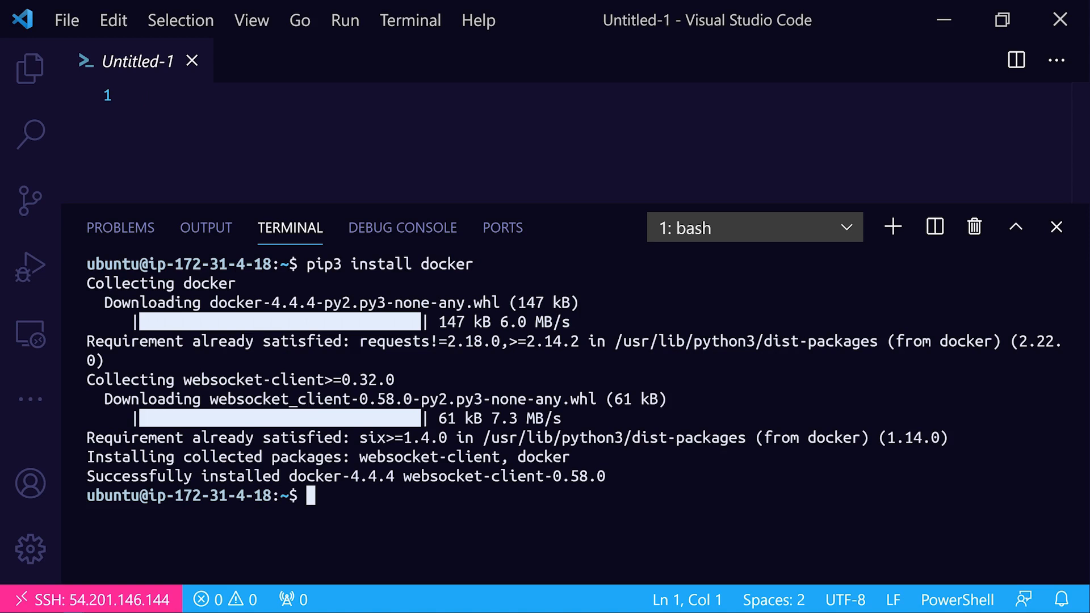
{"action": "double_click", "coordinate": [291, 302]}
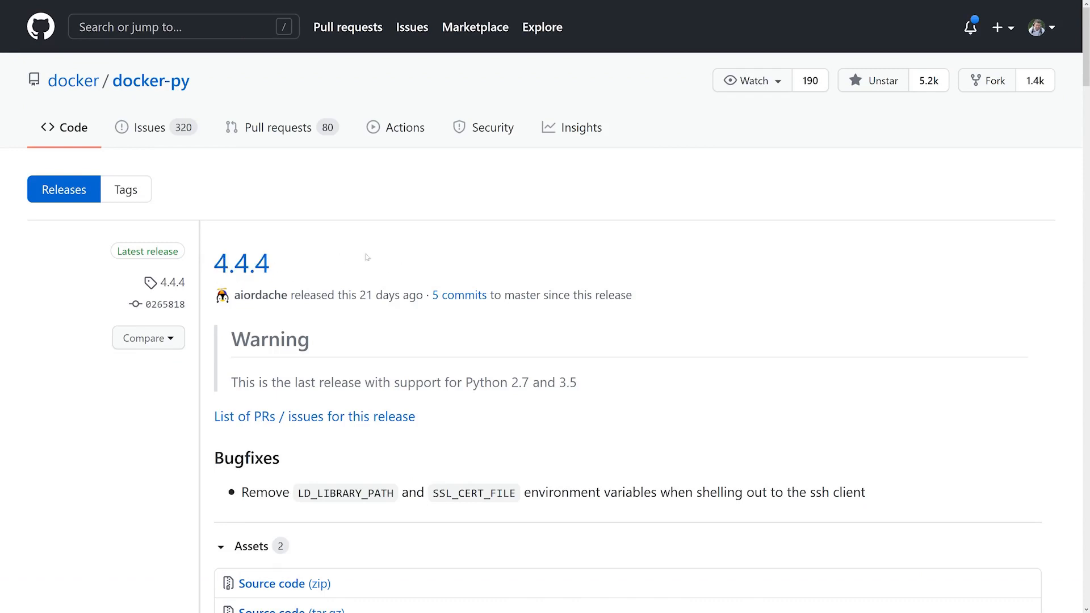
{"action": "mouse_move", "coordinate": [337, 357]}
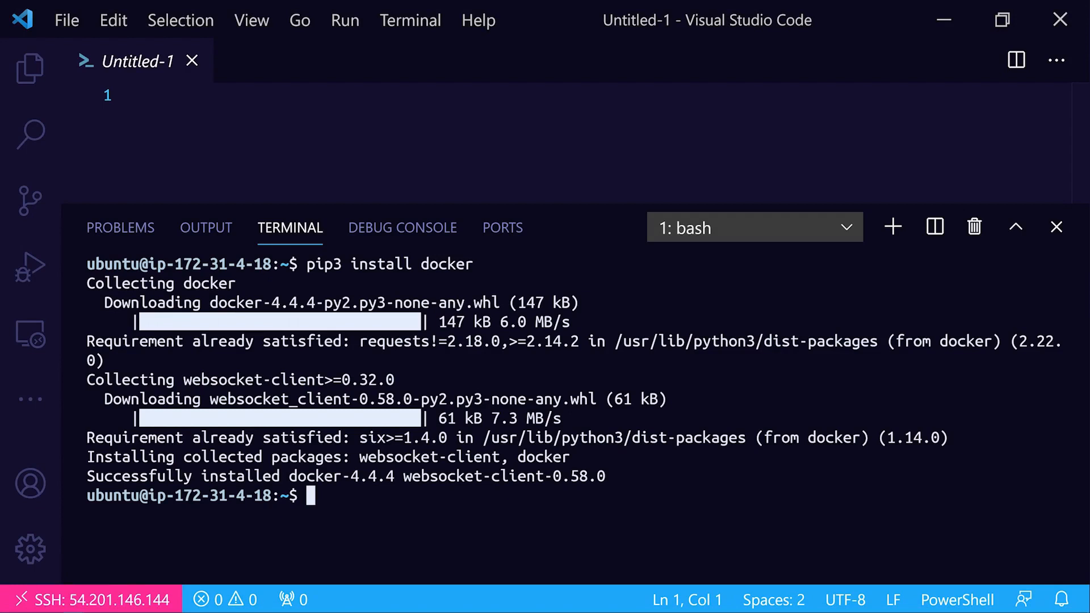
{"action": "mouse_move", "coordinate": [289, 227]}
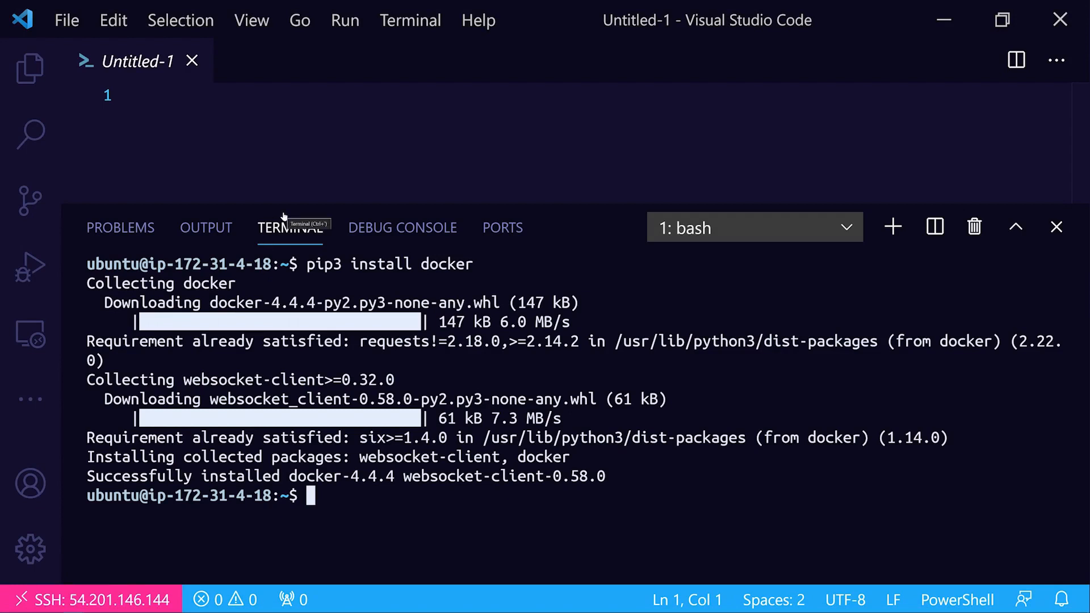